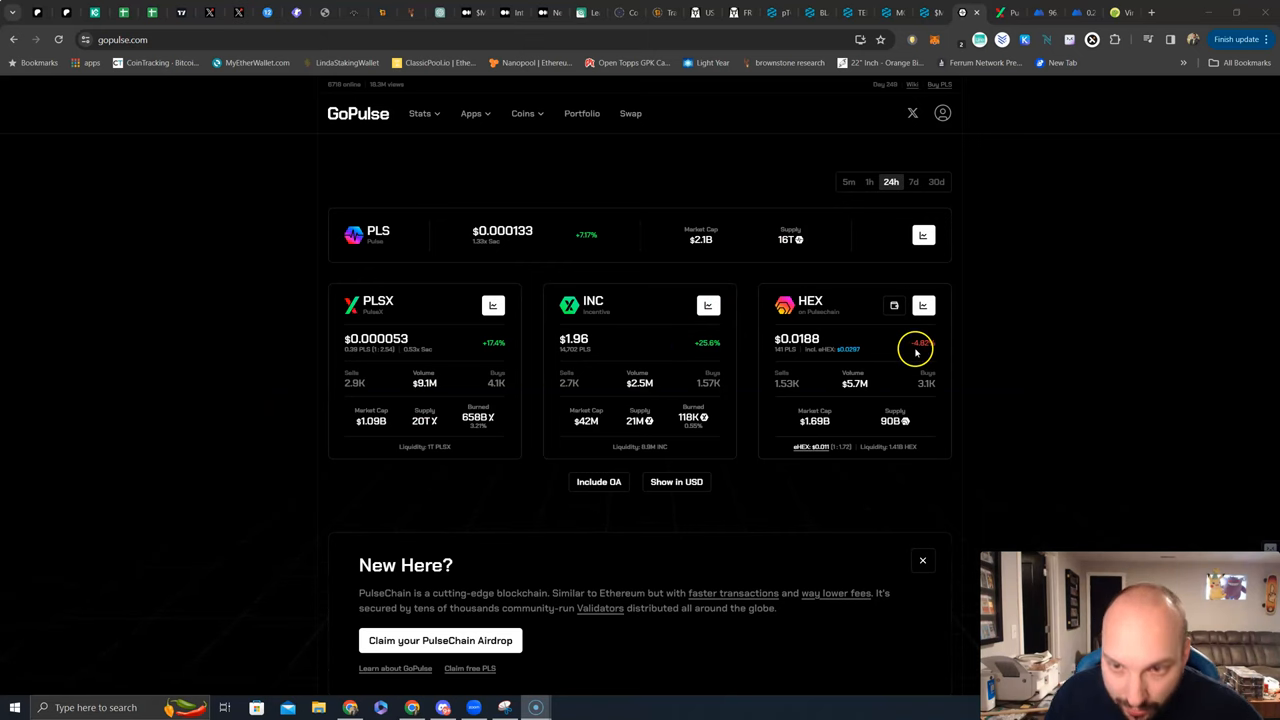
mouse_move(904, 192)
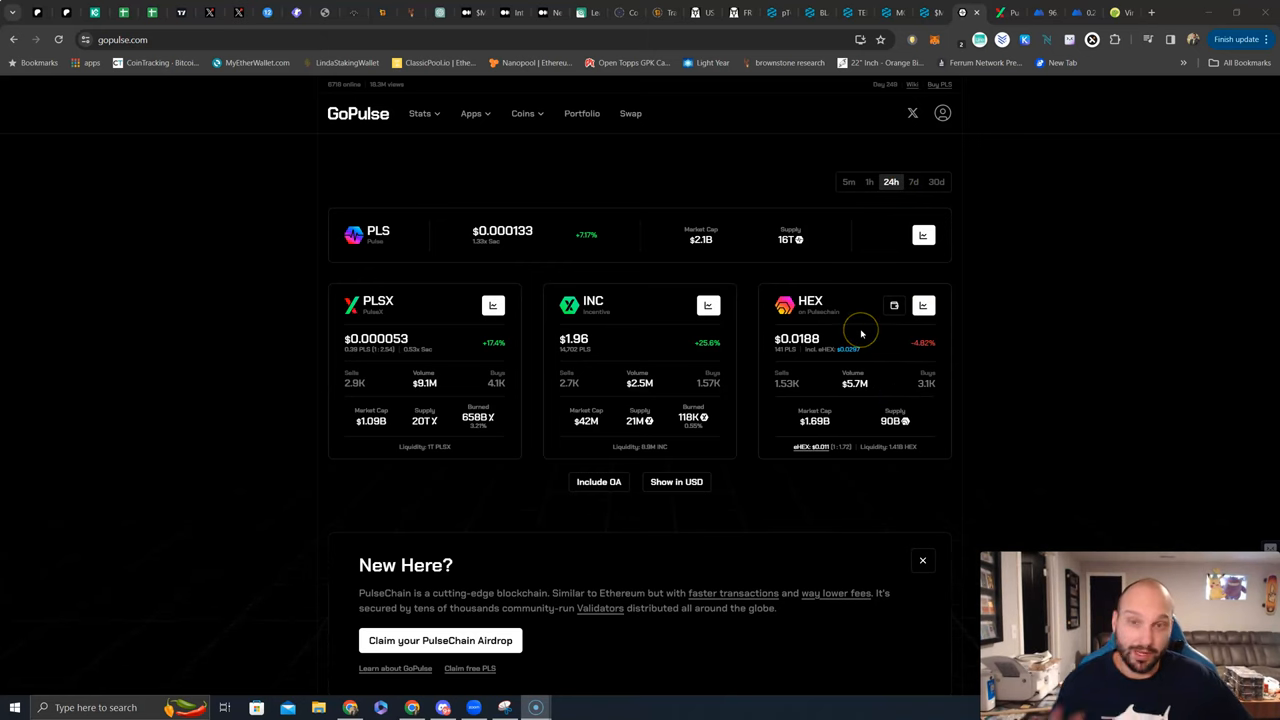
mouse_move(860, 332)
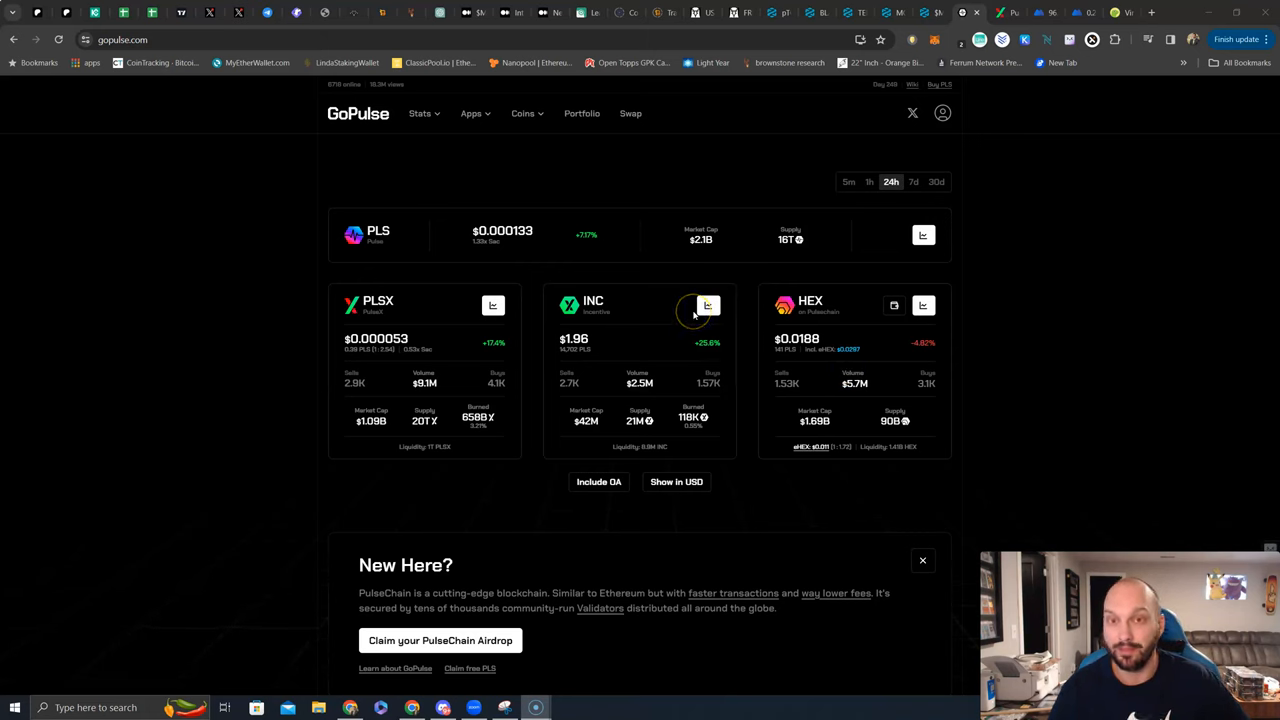
mouse_move(846, 198)
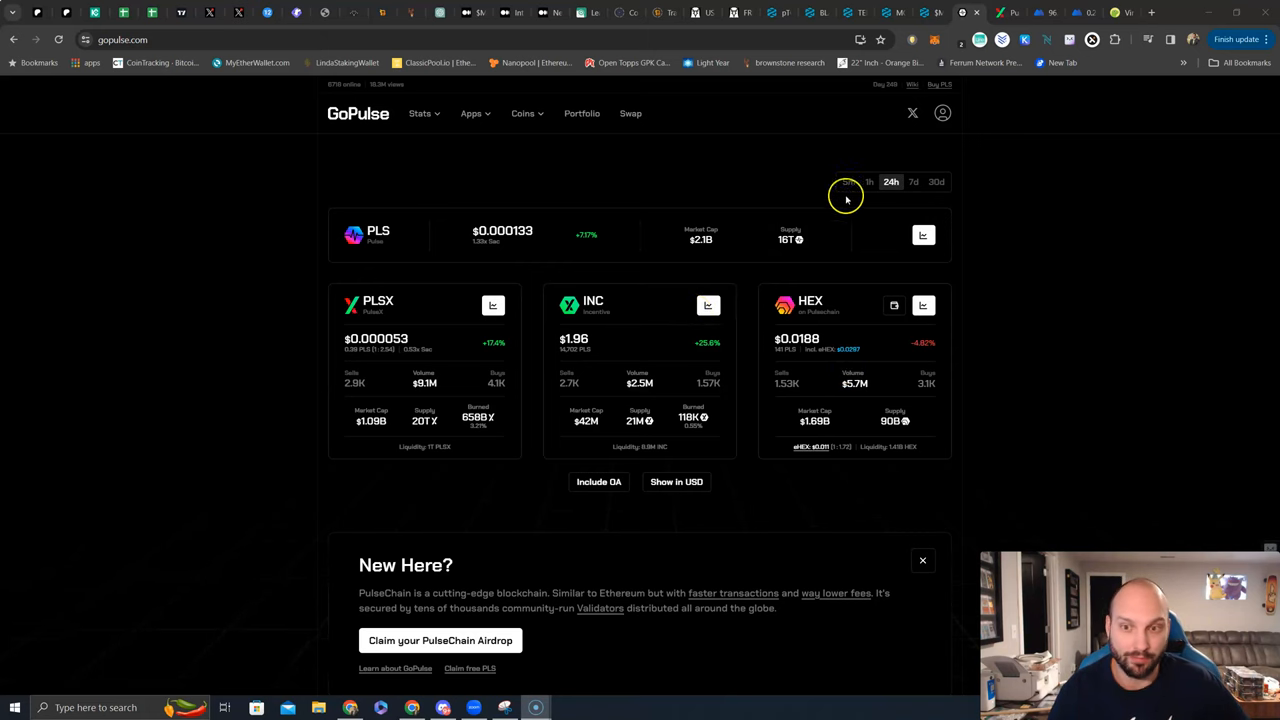
Switch the PLS, PLSX, INC and HEX overview from 24h to 30-day price changes.
click(936, 182)
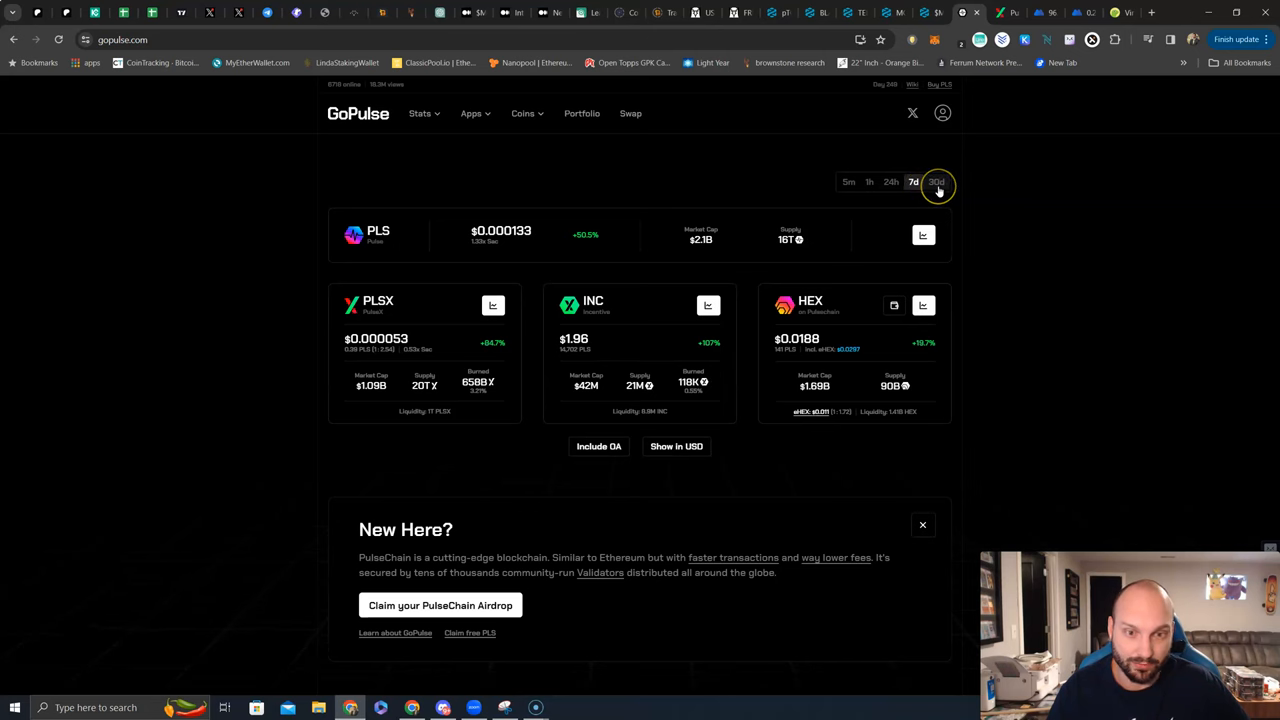
click(936, 180)
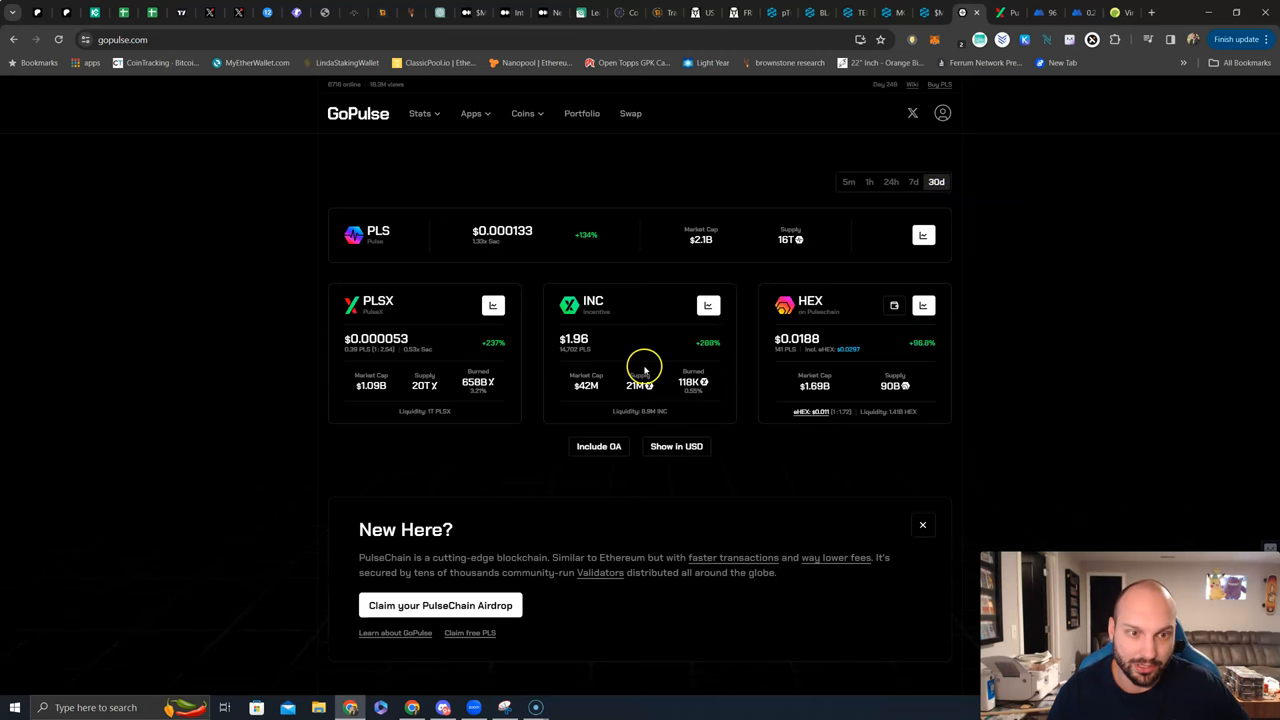
mouse_move(580, 244)
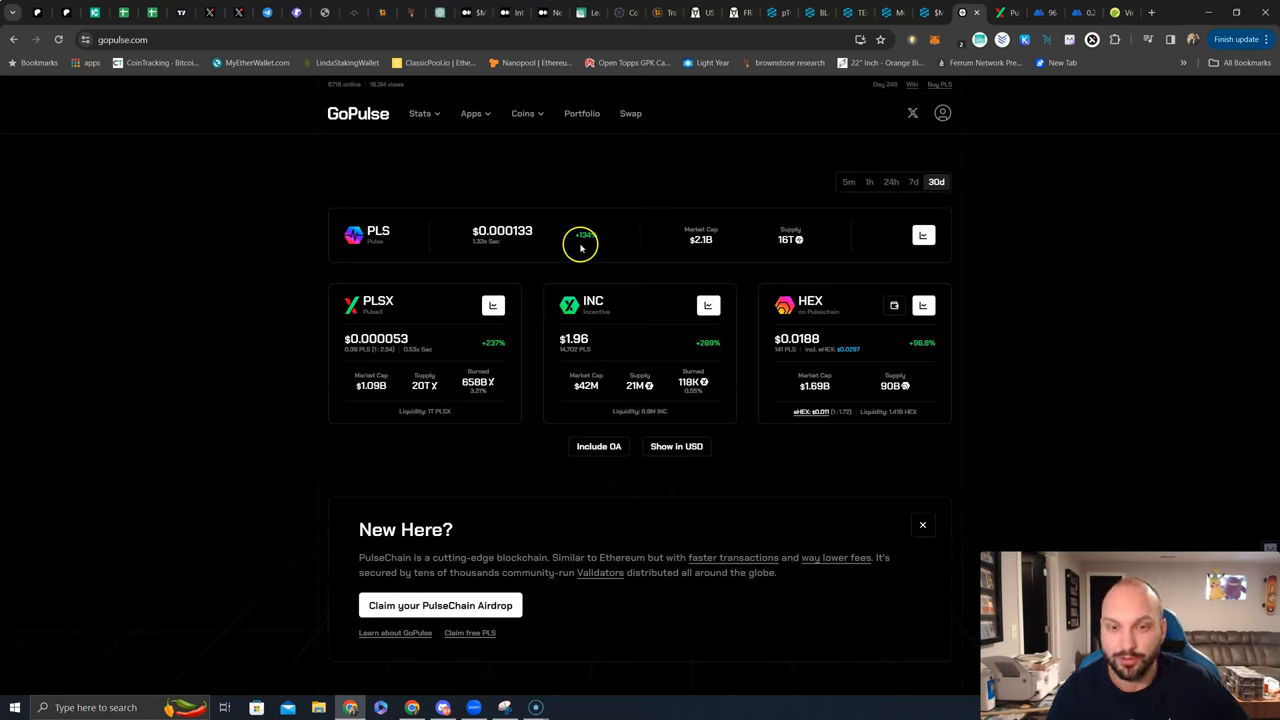
mouse_move(460, 364)
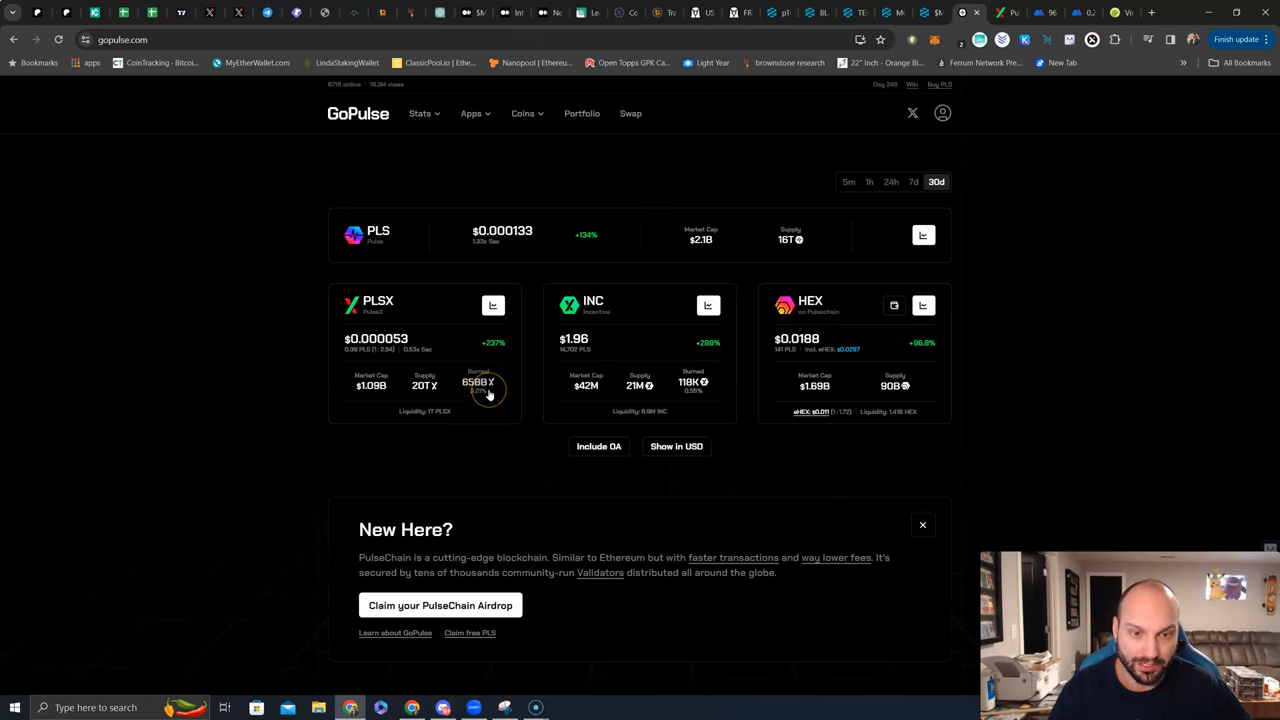
mouse_move(490, 398)
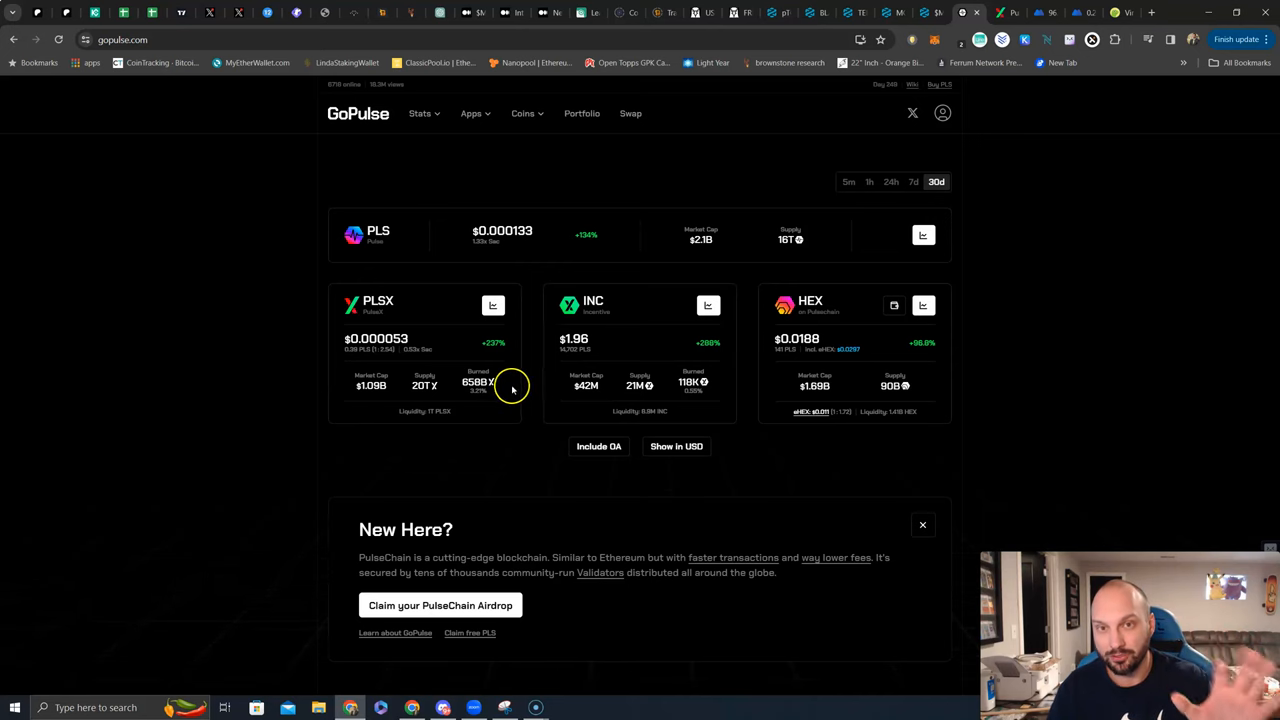
mouse_move(508, 388)
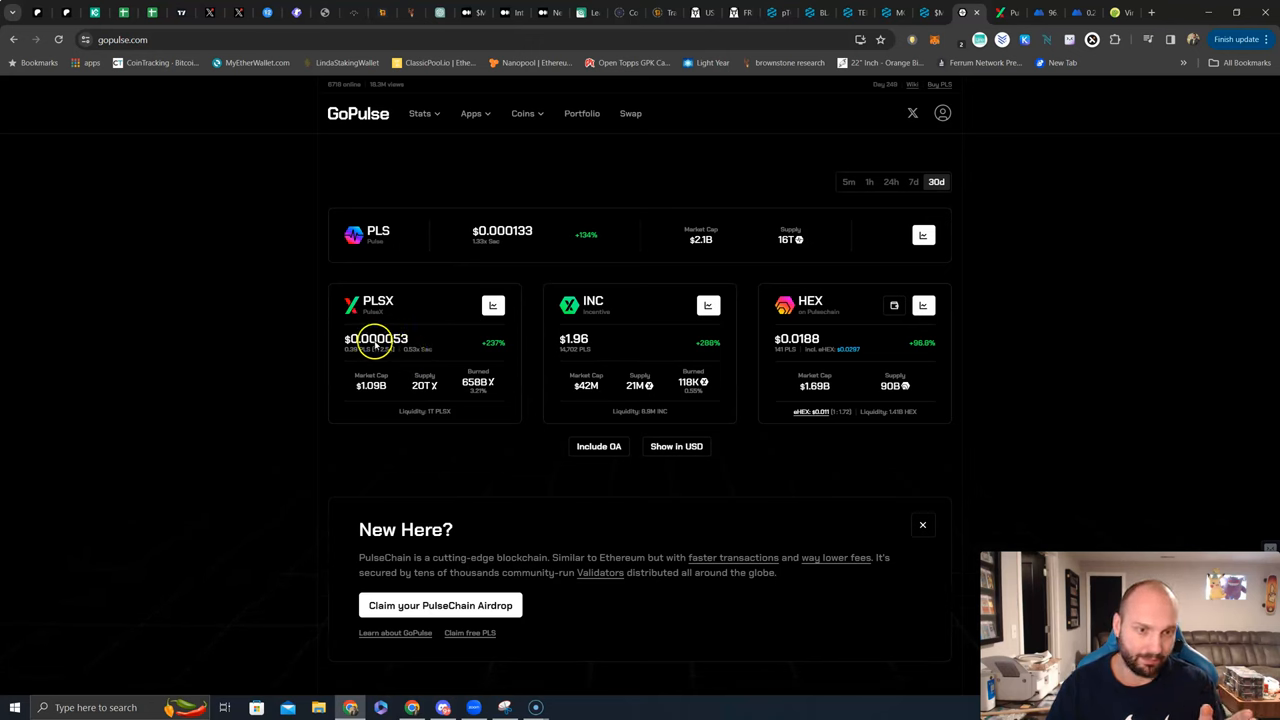
mouse_move(436, 350)
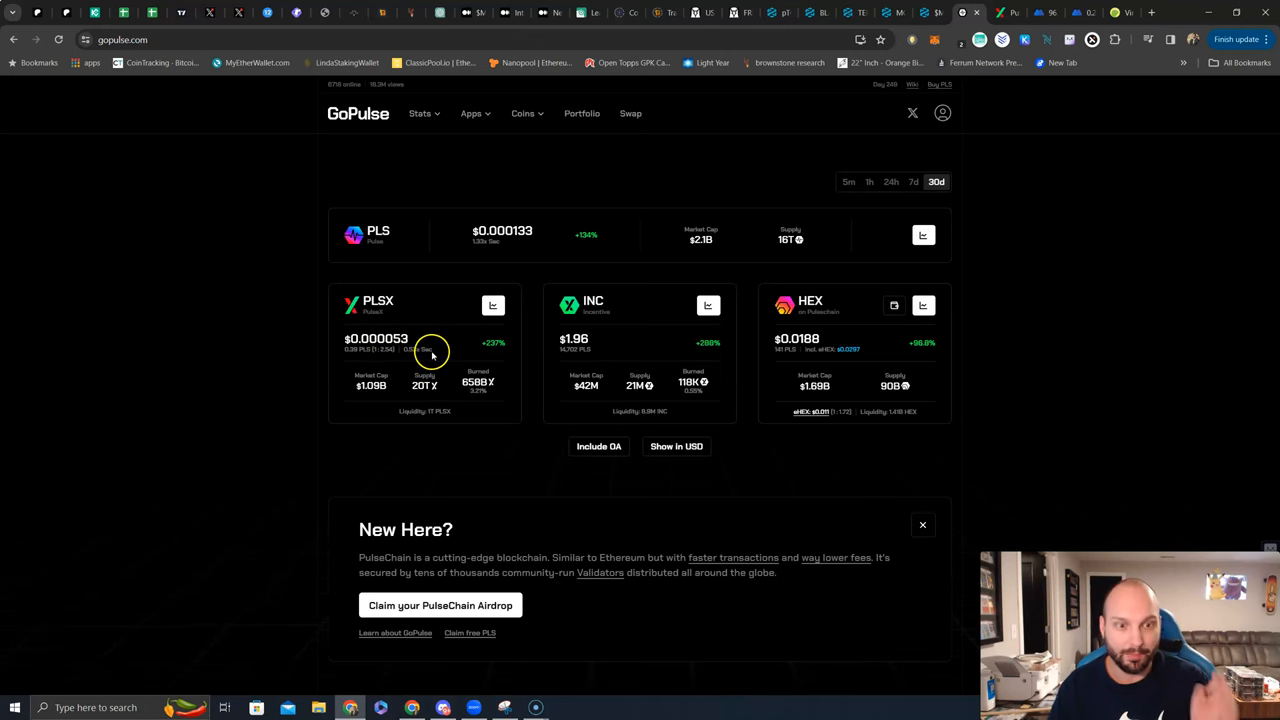
mouse_move(424, 256)
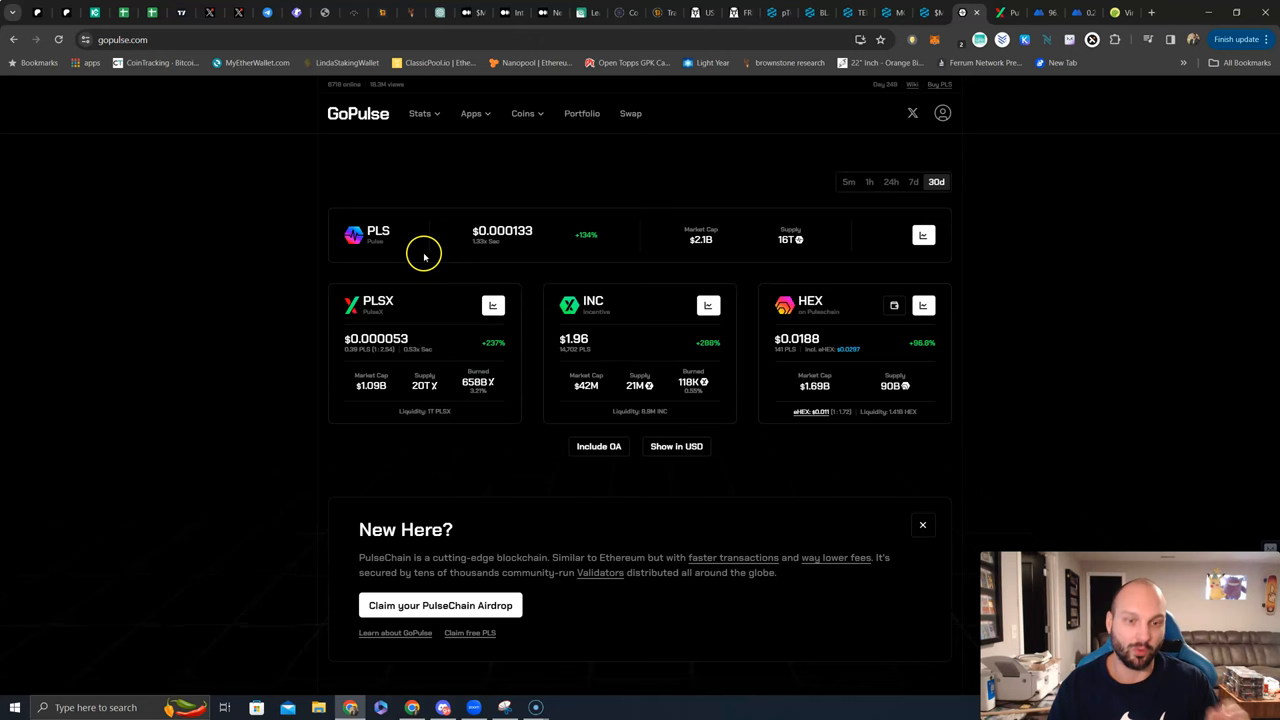
mouse_move(712, 352)
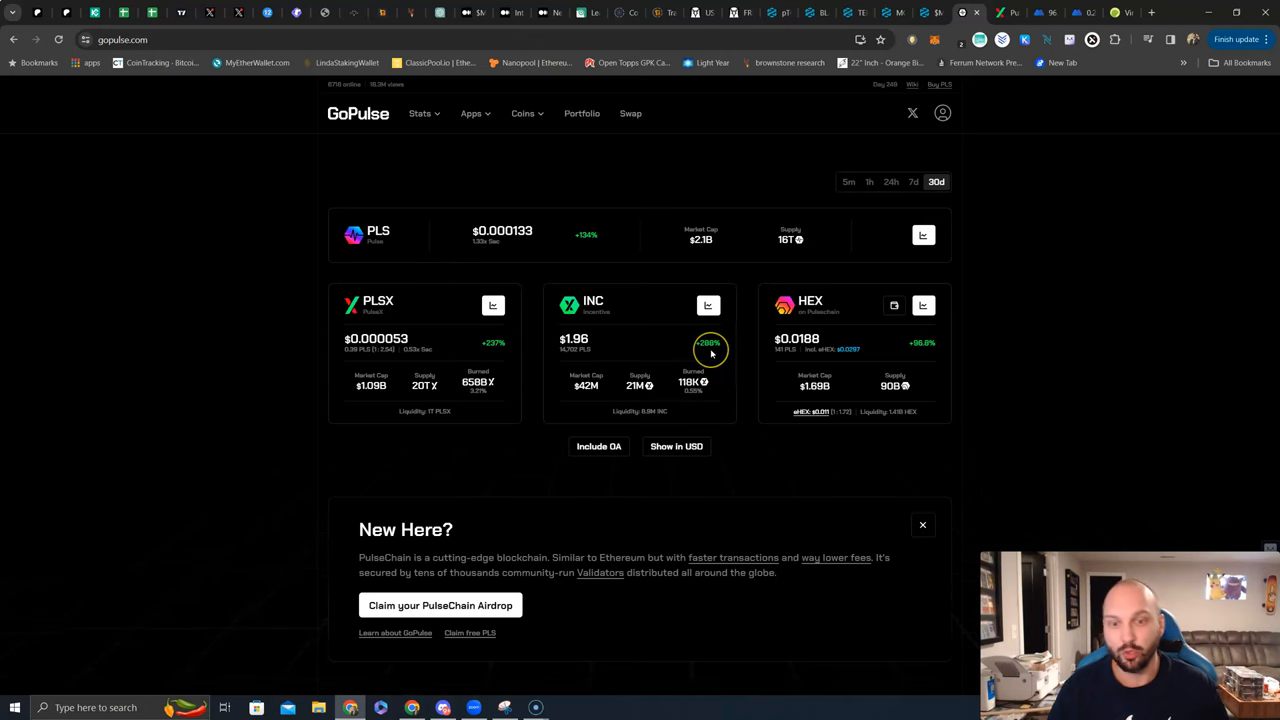
mouse_move(916, 364)
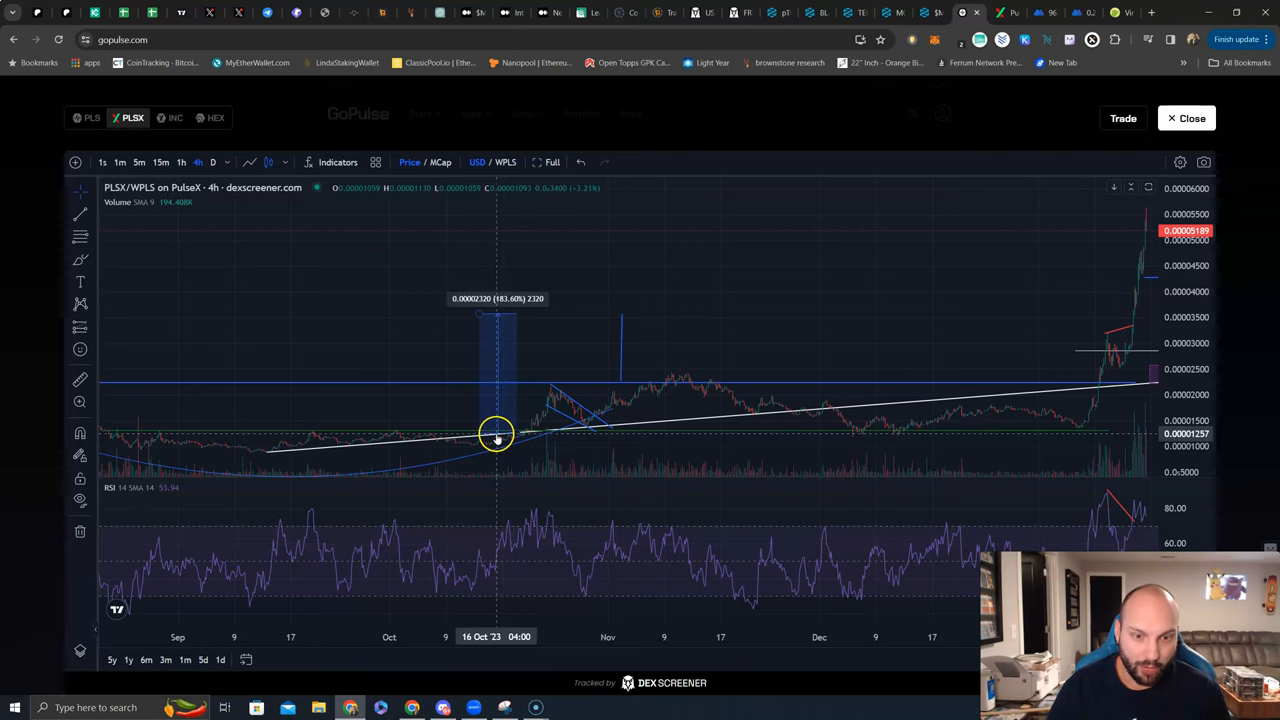
mouse_move(516, 436)
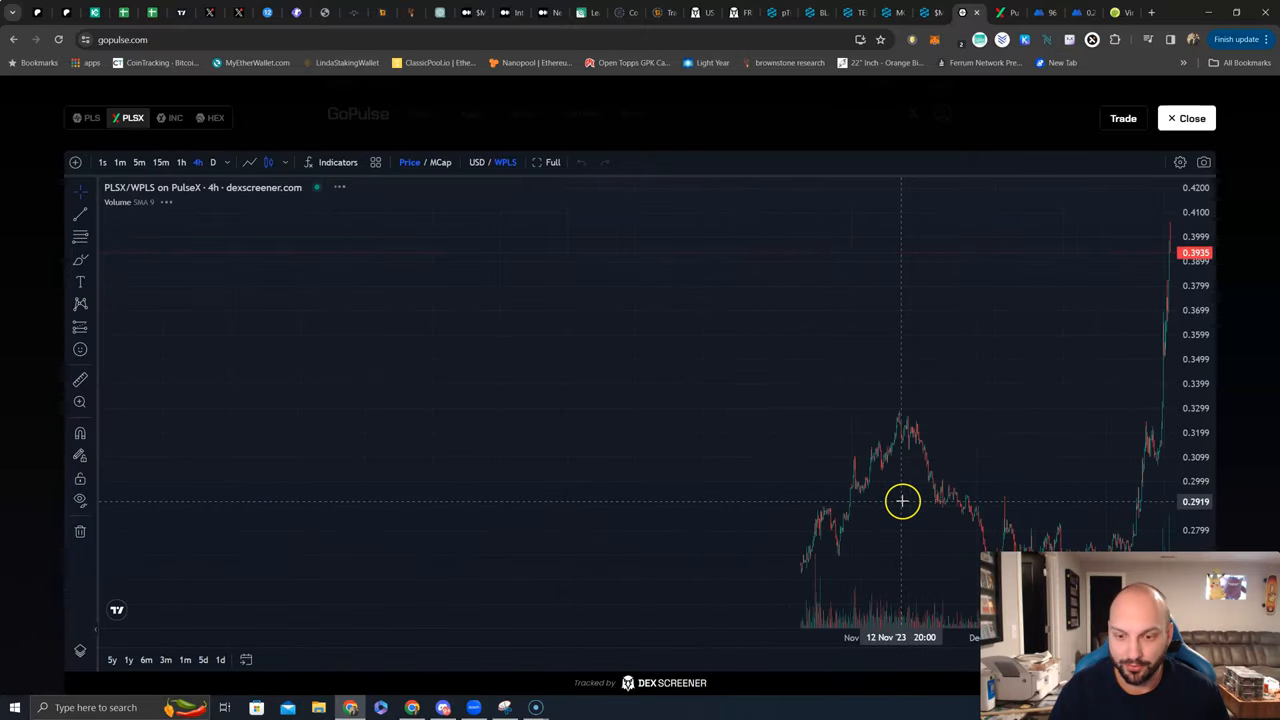
Scroll the PLSX/WPLS DEX Screener chart to review its trading history.
scroll(down, 3)
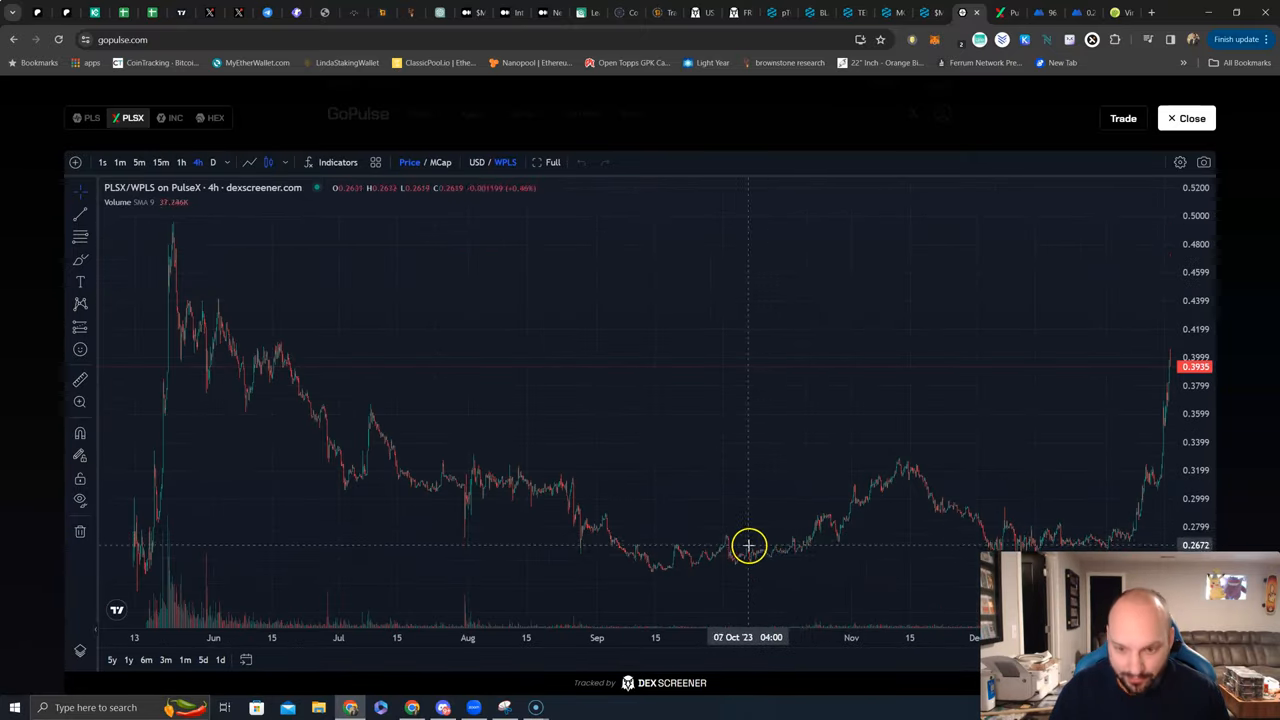
mouse_move(796, 550)
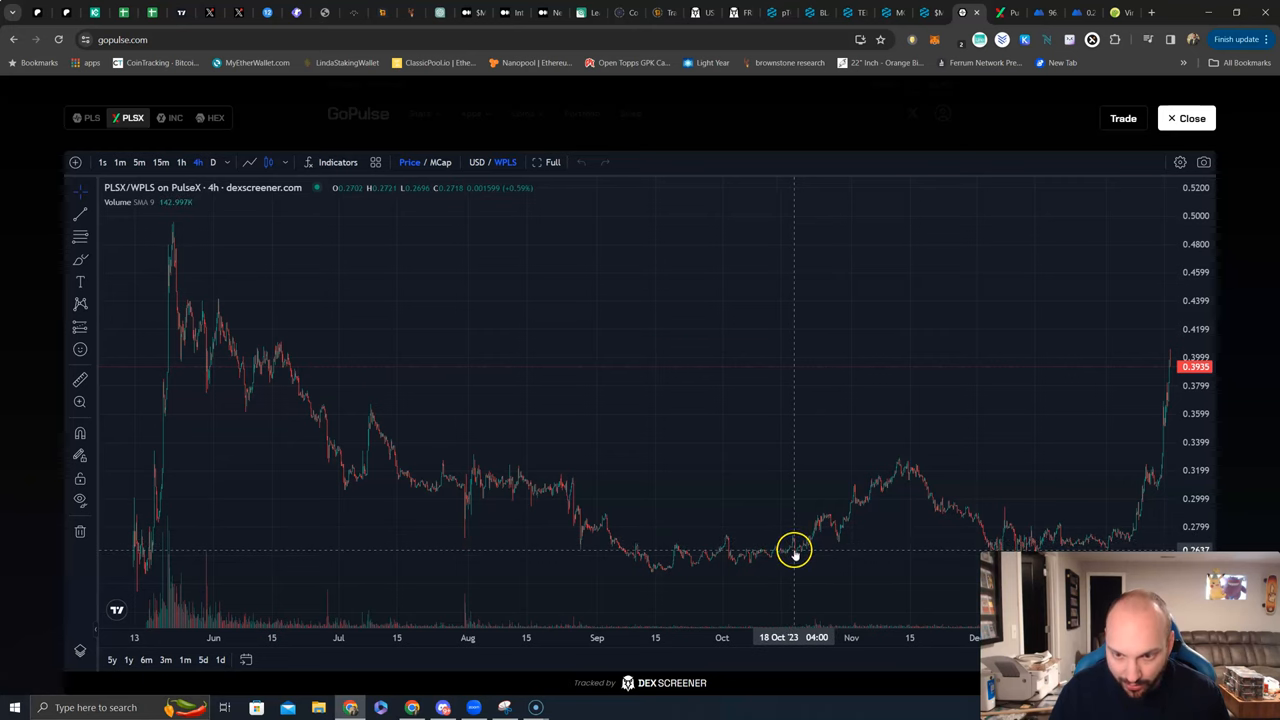
mouse_move(796, 556)
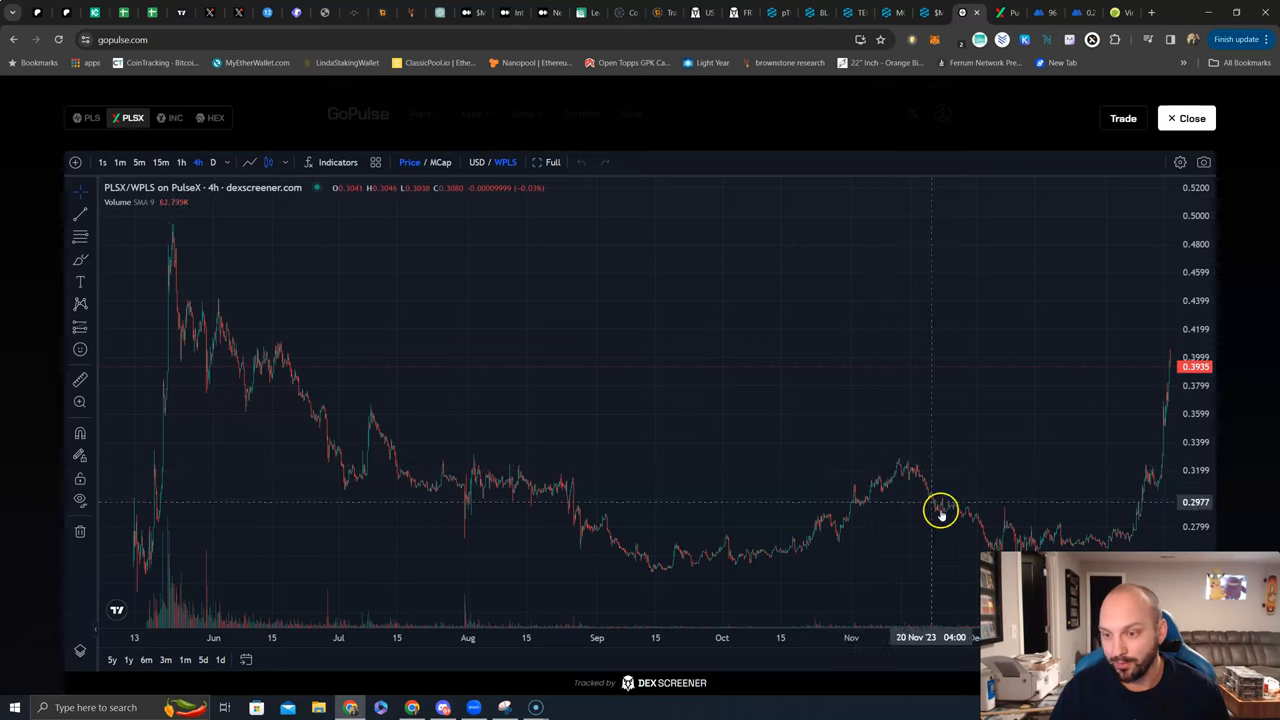
mouse_move(796, 550)
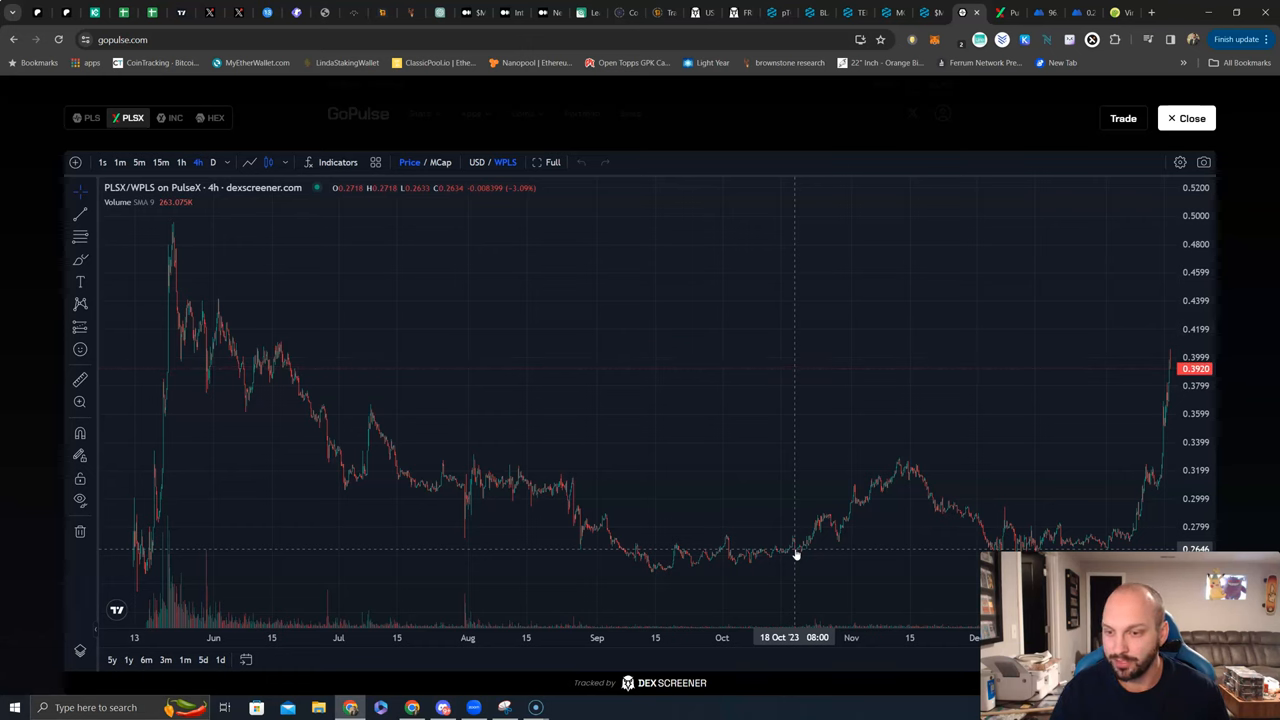
mouse_move(1152, 316)
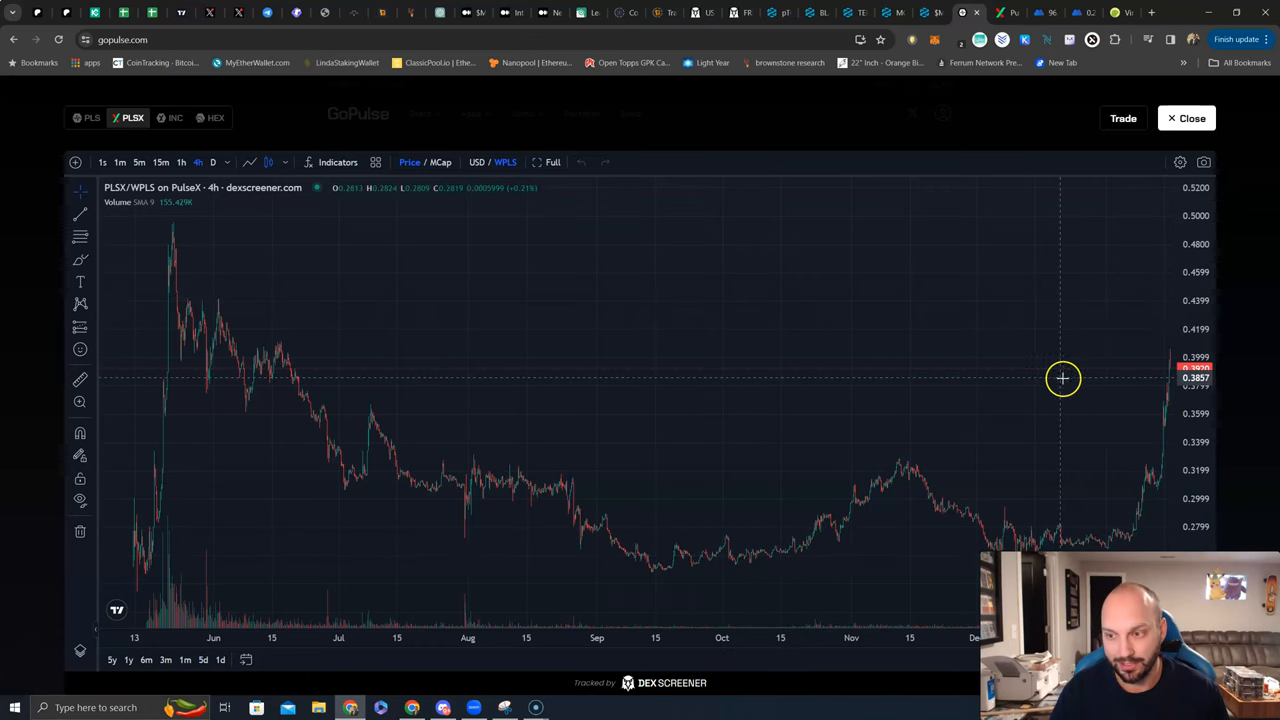
mouse_move(484, 232)
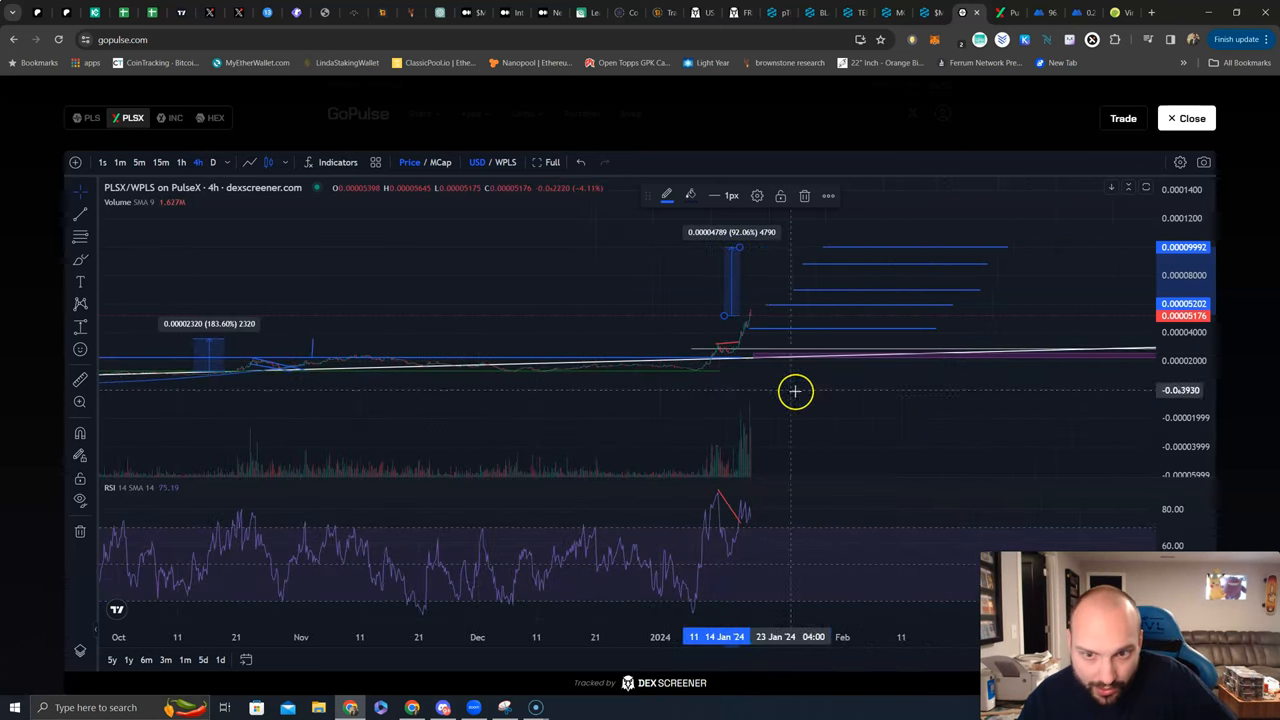
mouse_move(760, 318)
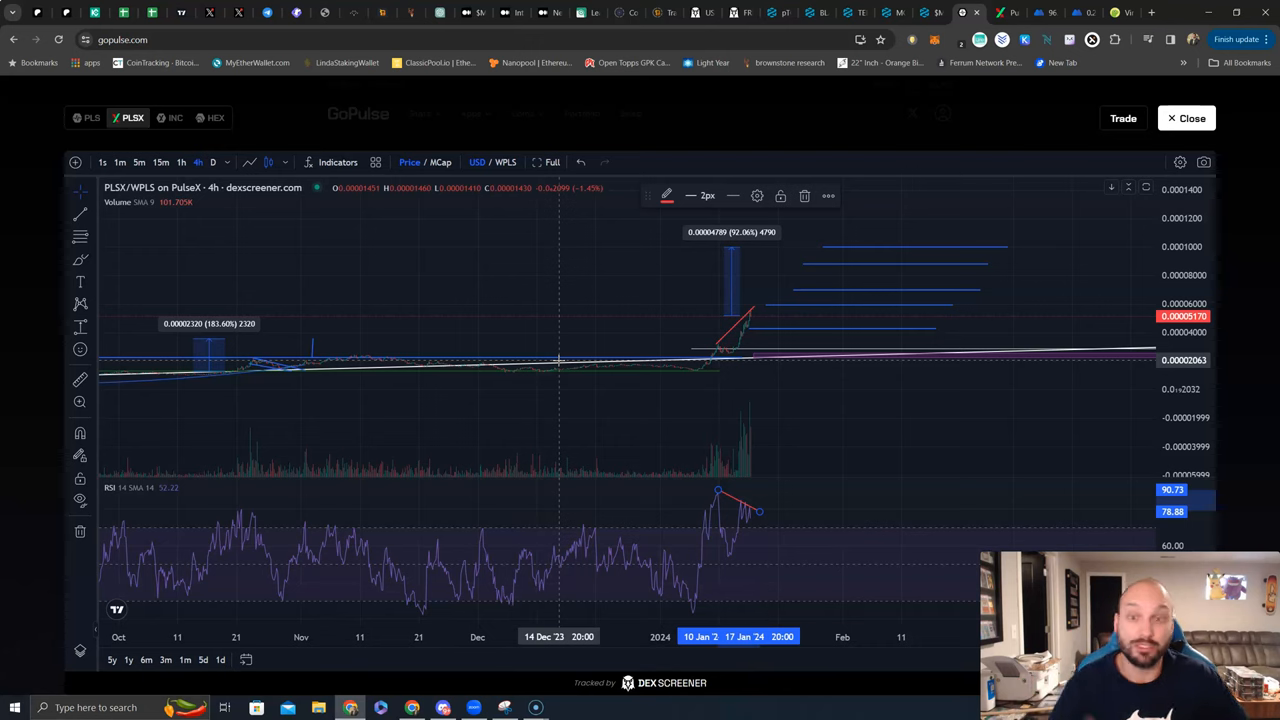
mouse_move(612, 440)
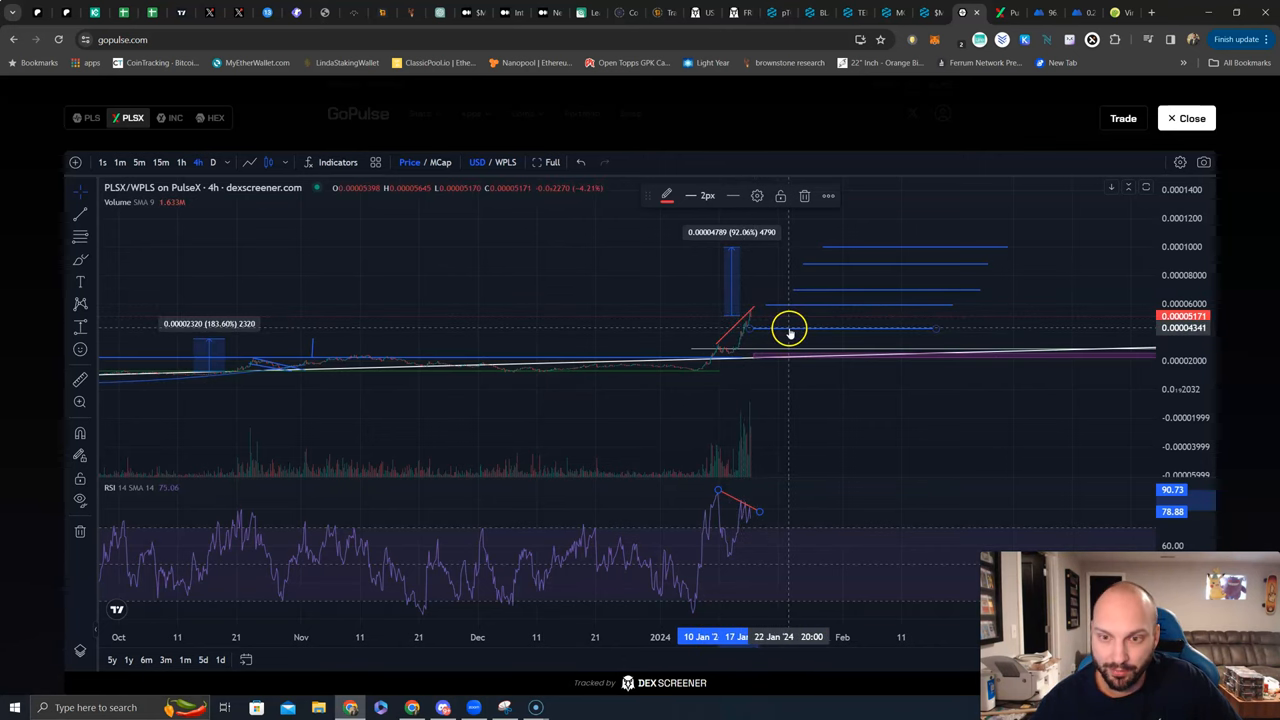
mouse_move(778, 278)
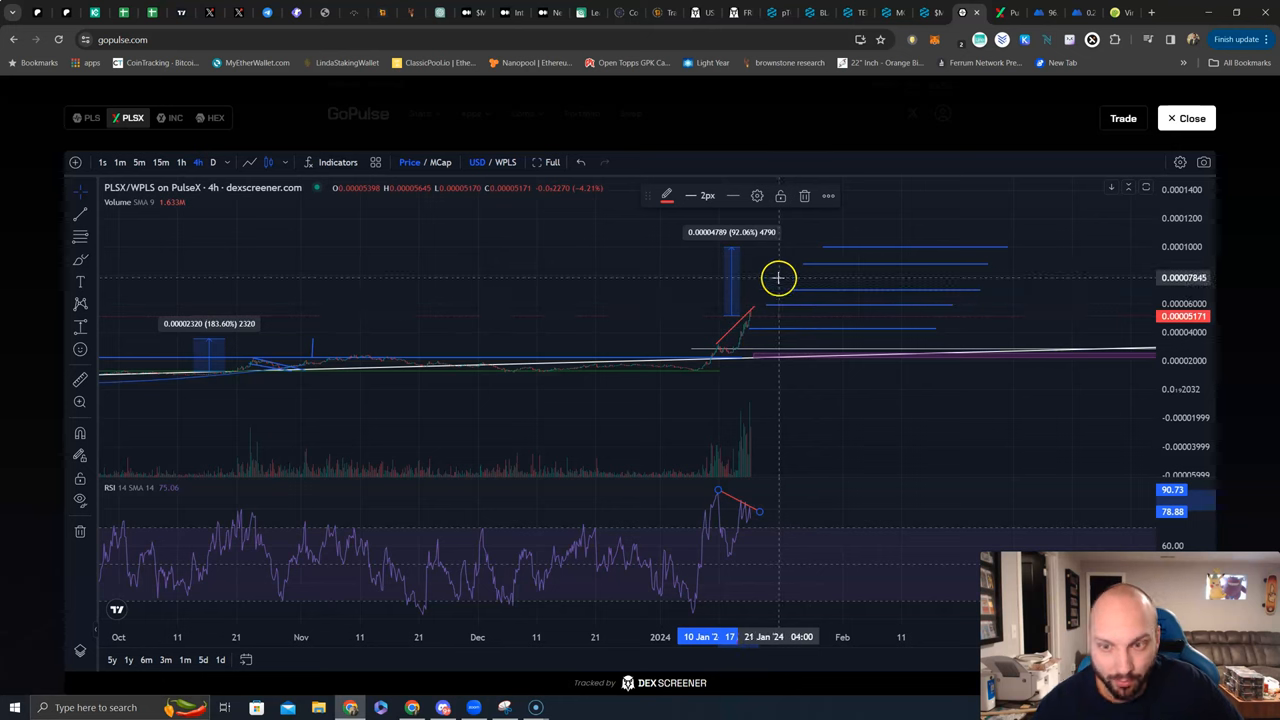
mouse_move(888, 252)
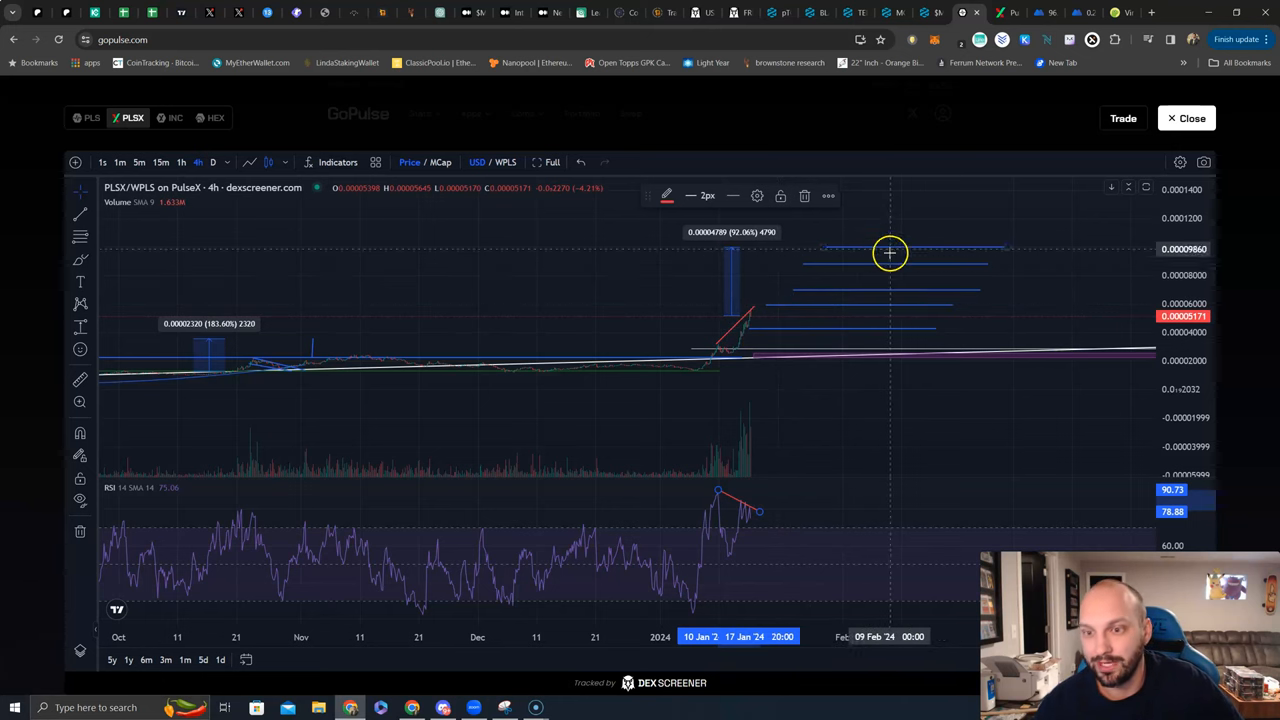
mouse_move(1028, 300)
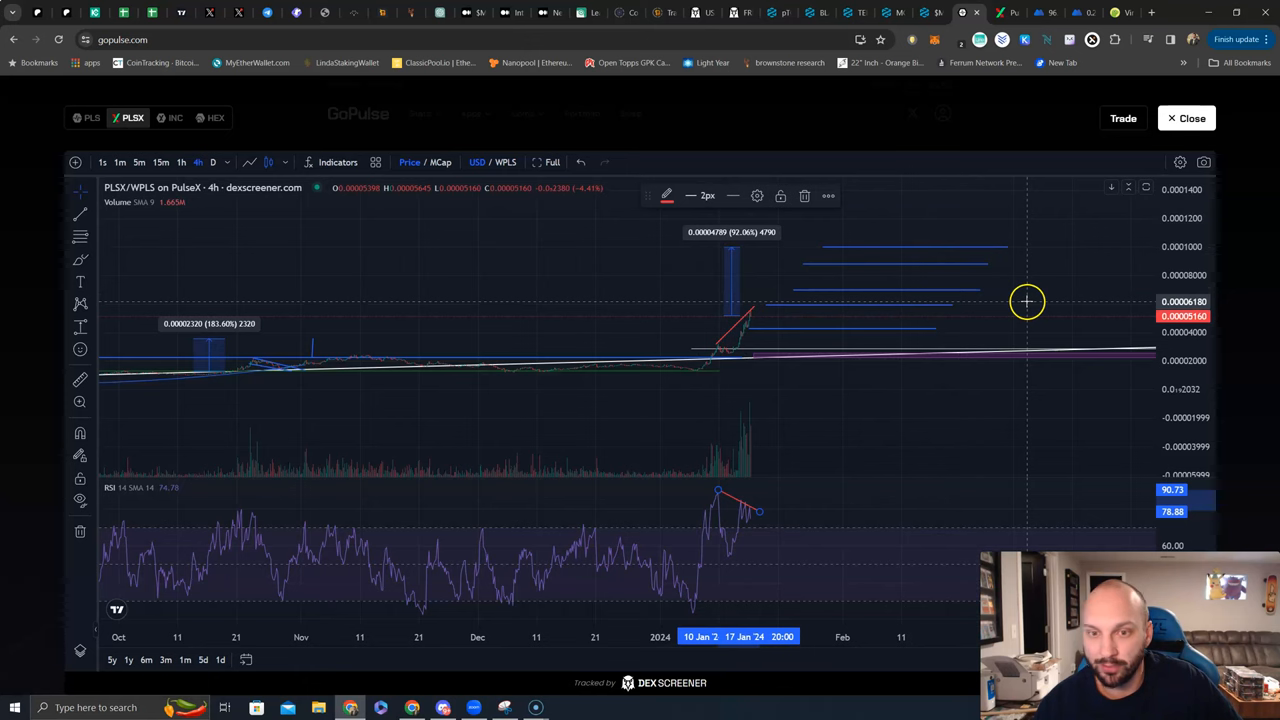
mouse_move(990, 320)
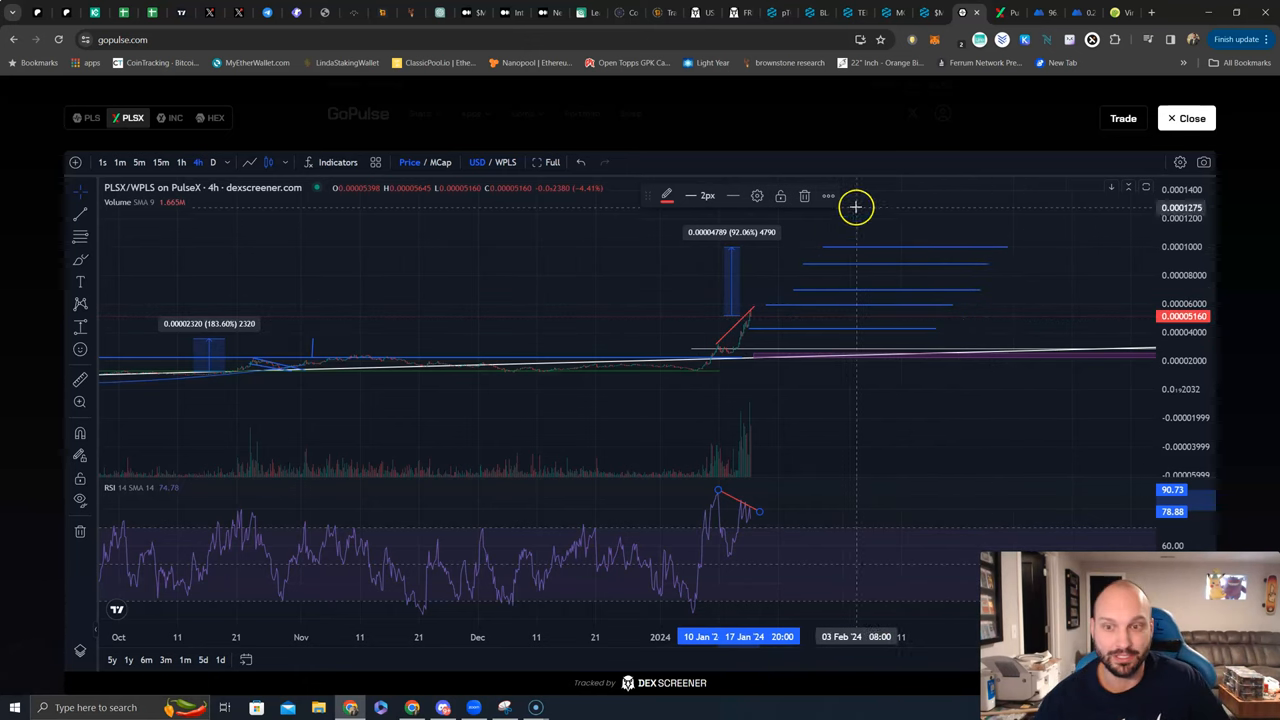
mouse_move(850, 252)
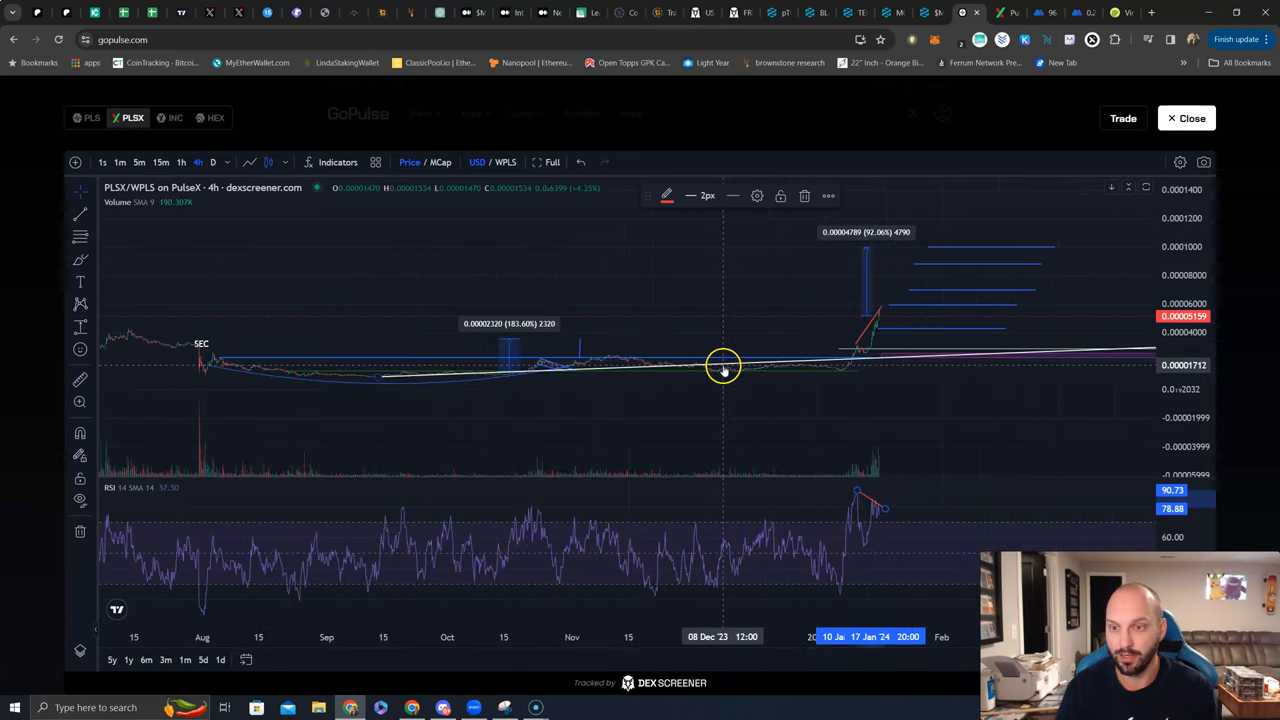
mouse_move(716, 350)
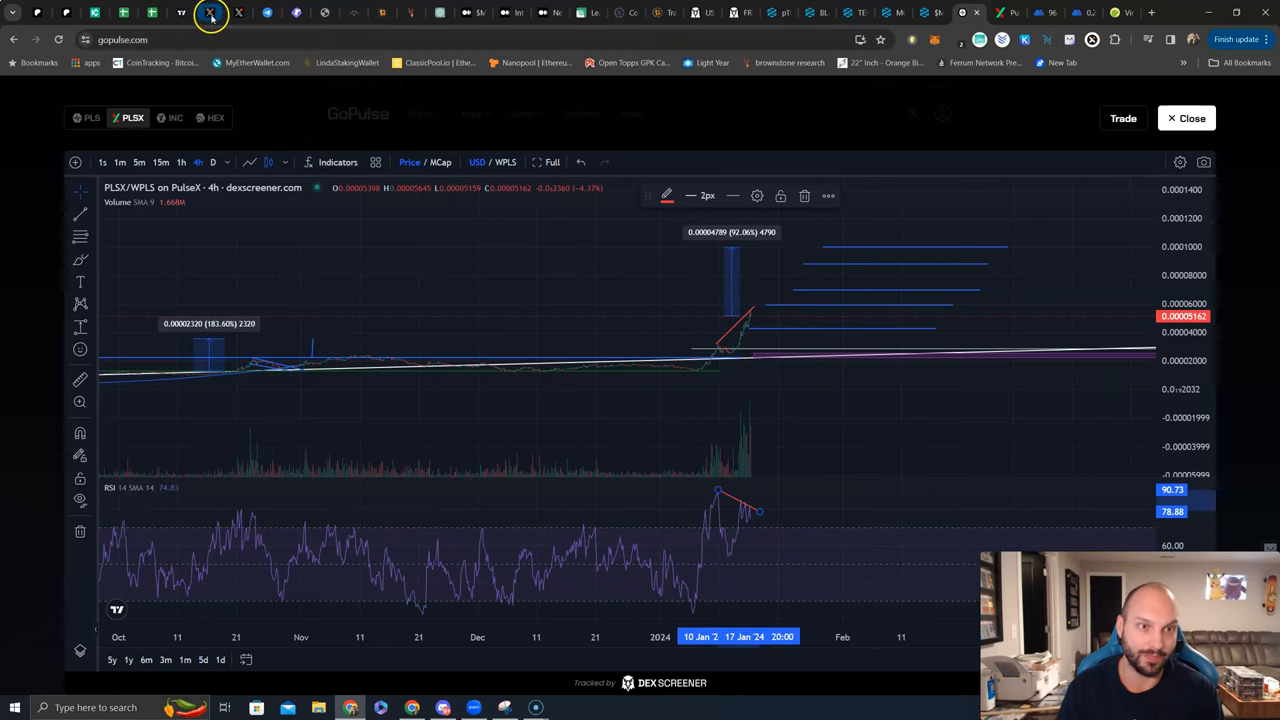
Replace the PLSX chart with the PLS/DAI chart, then switch to the X post tab.
click(1188, 118)
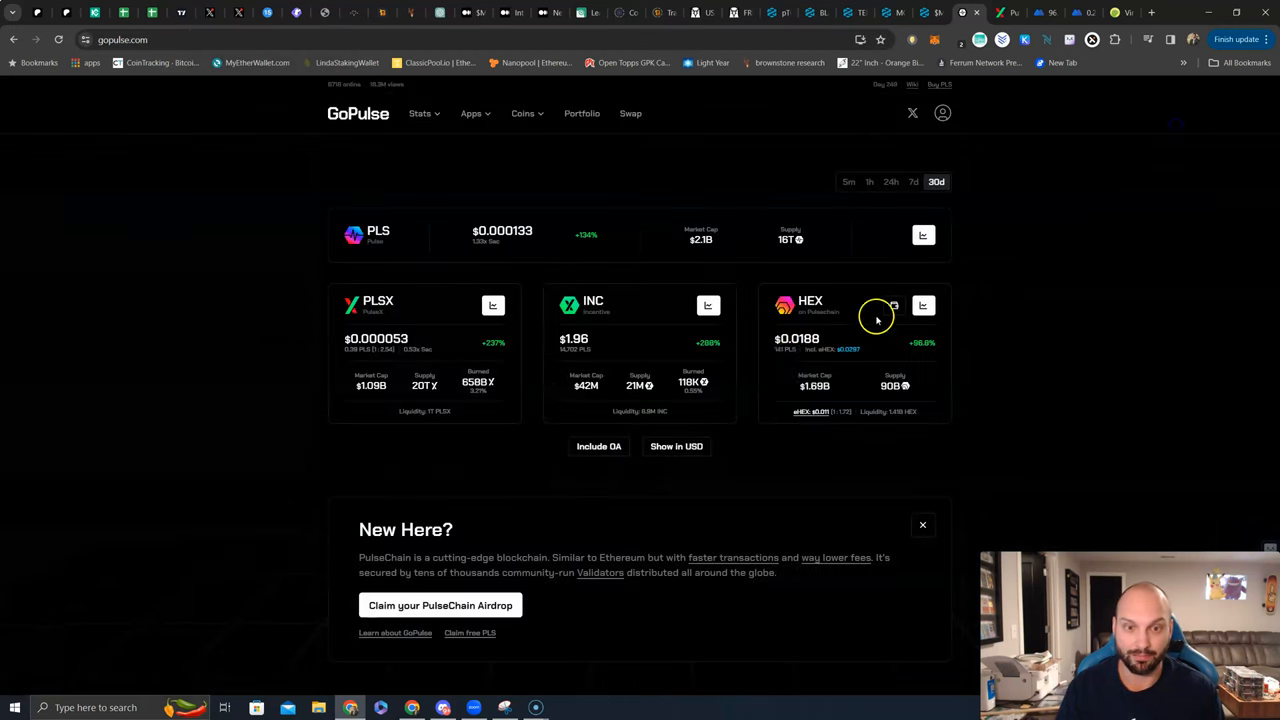
click(924, 304)
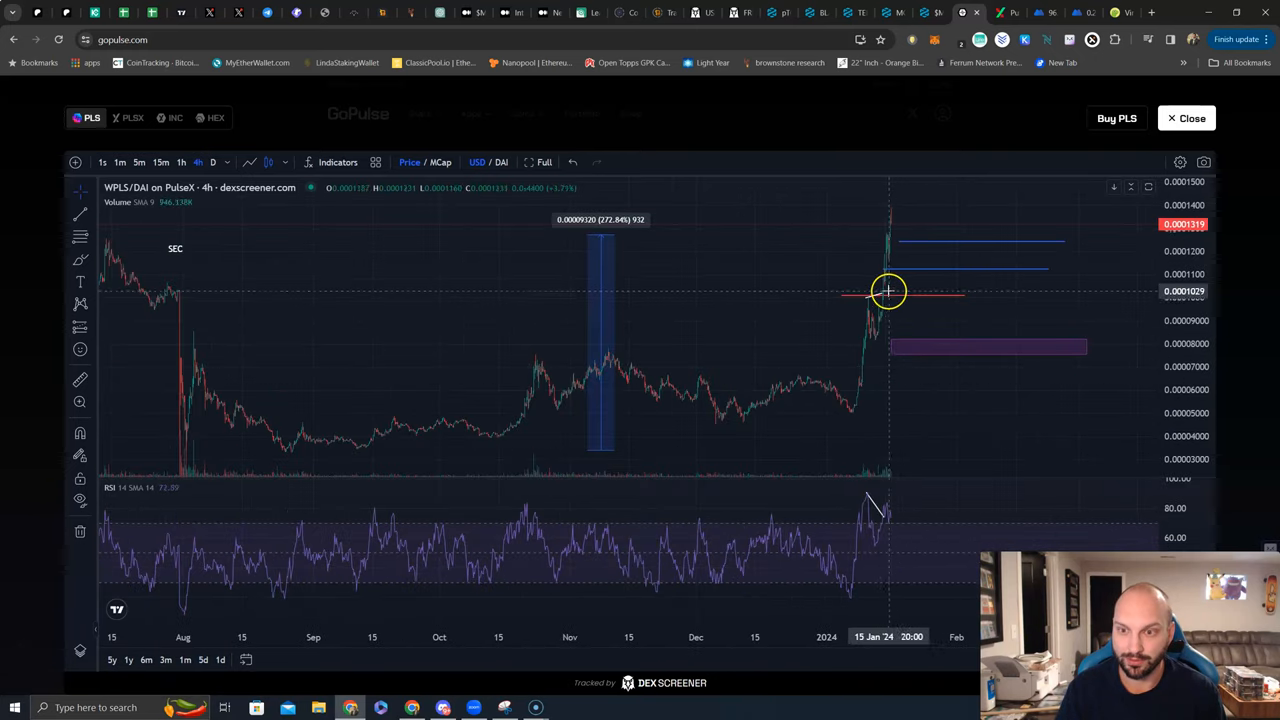
mouse_move(896, 206)
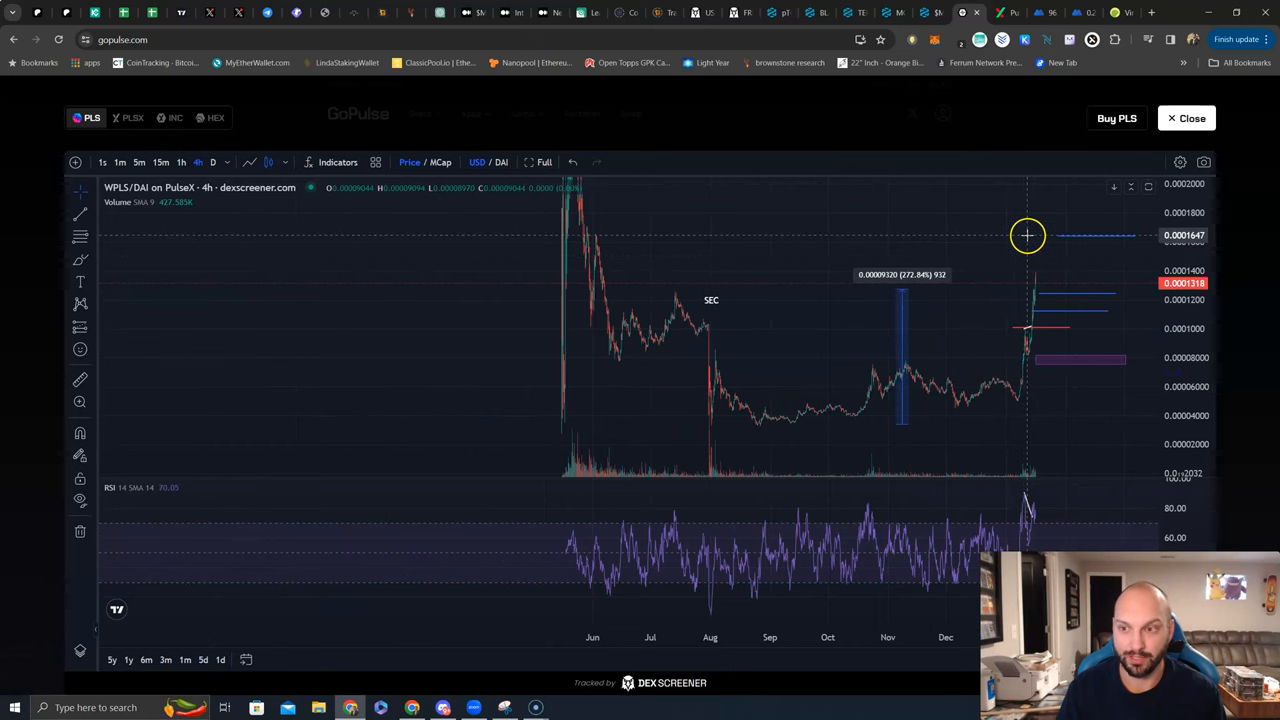
click(210, 12)
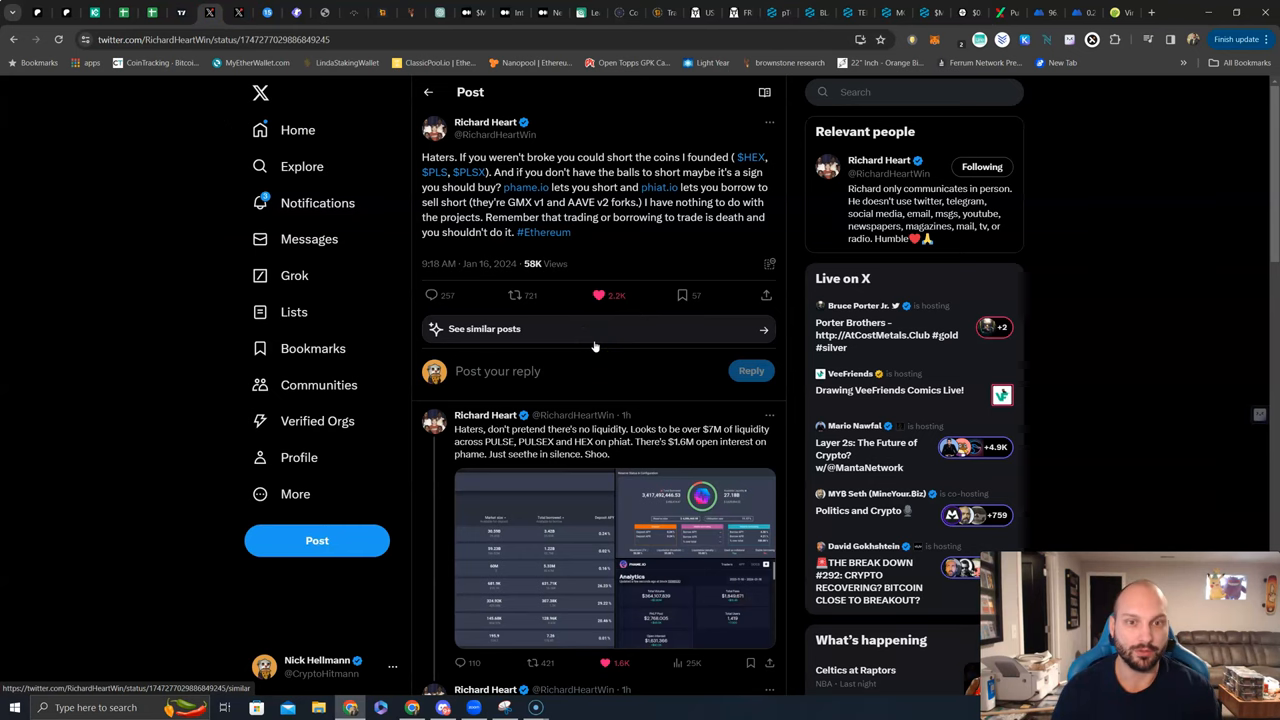
mouse_move(630, 264)
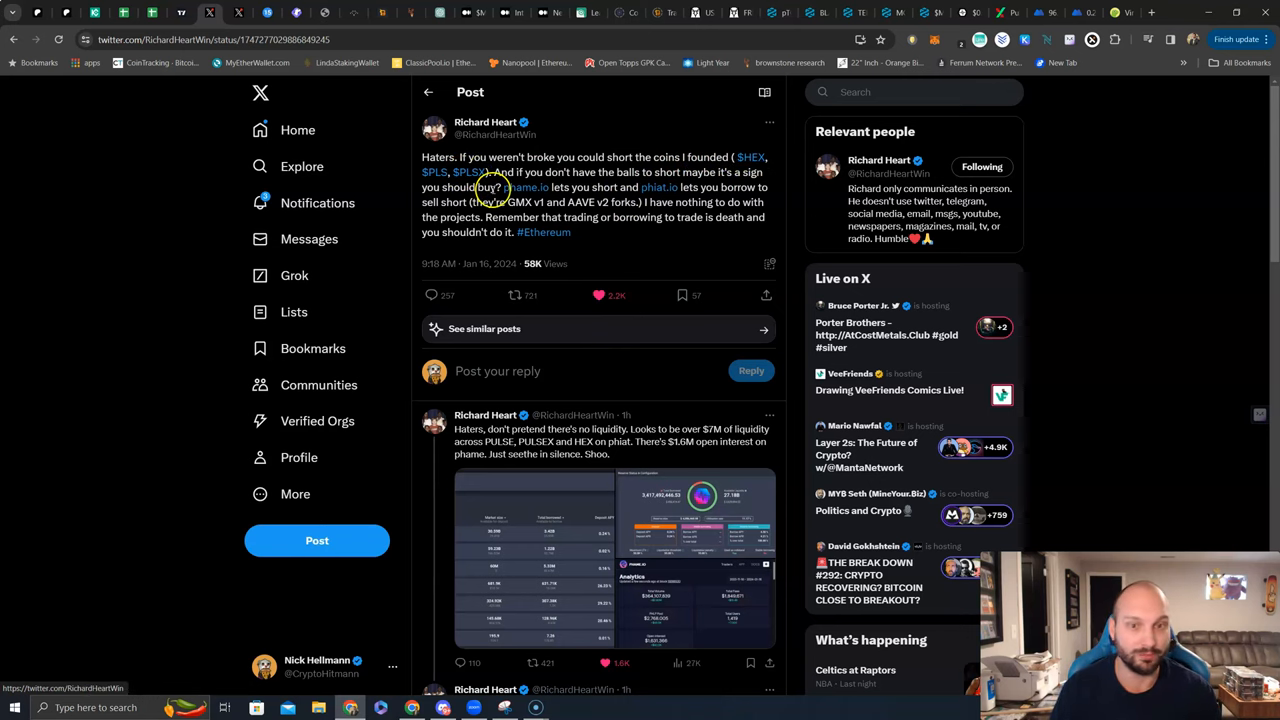
mouse_move(526, 188)
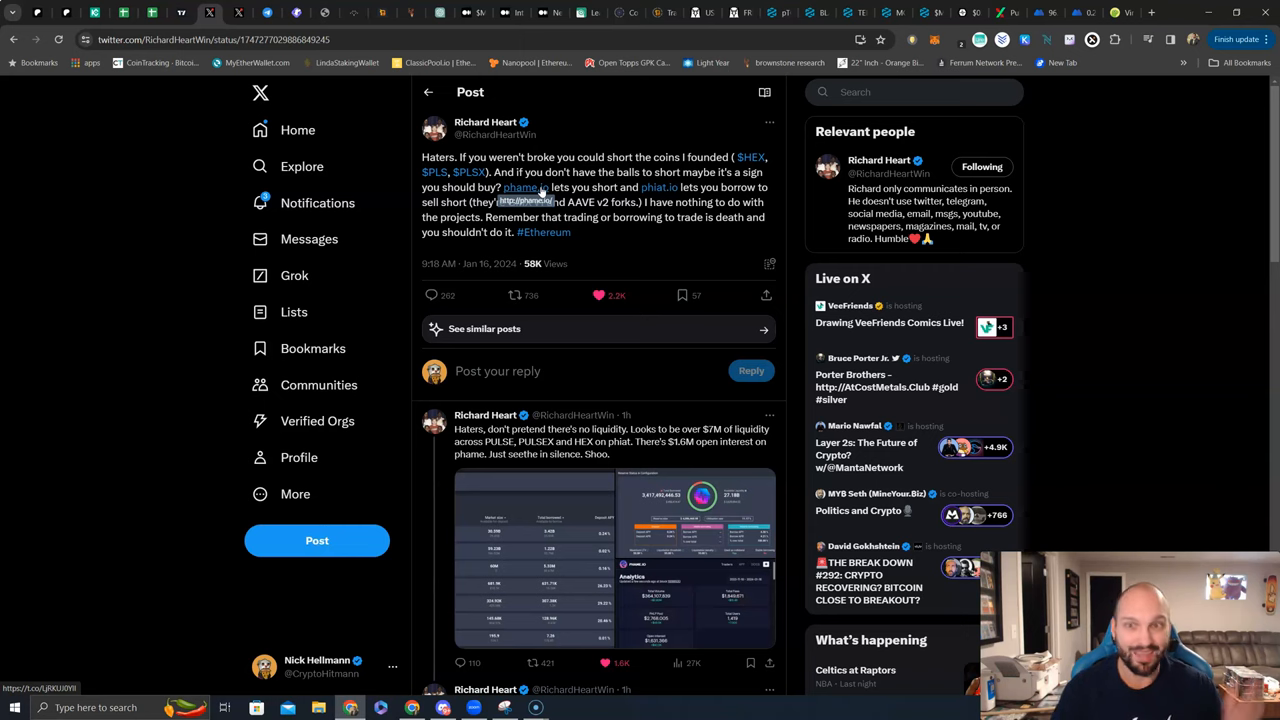
mouse_move(810, 158)
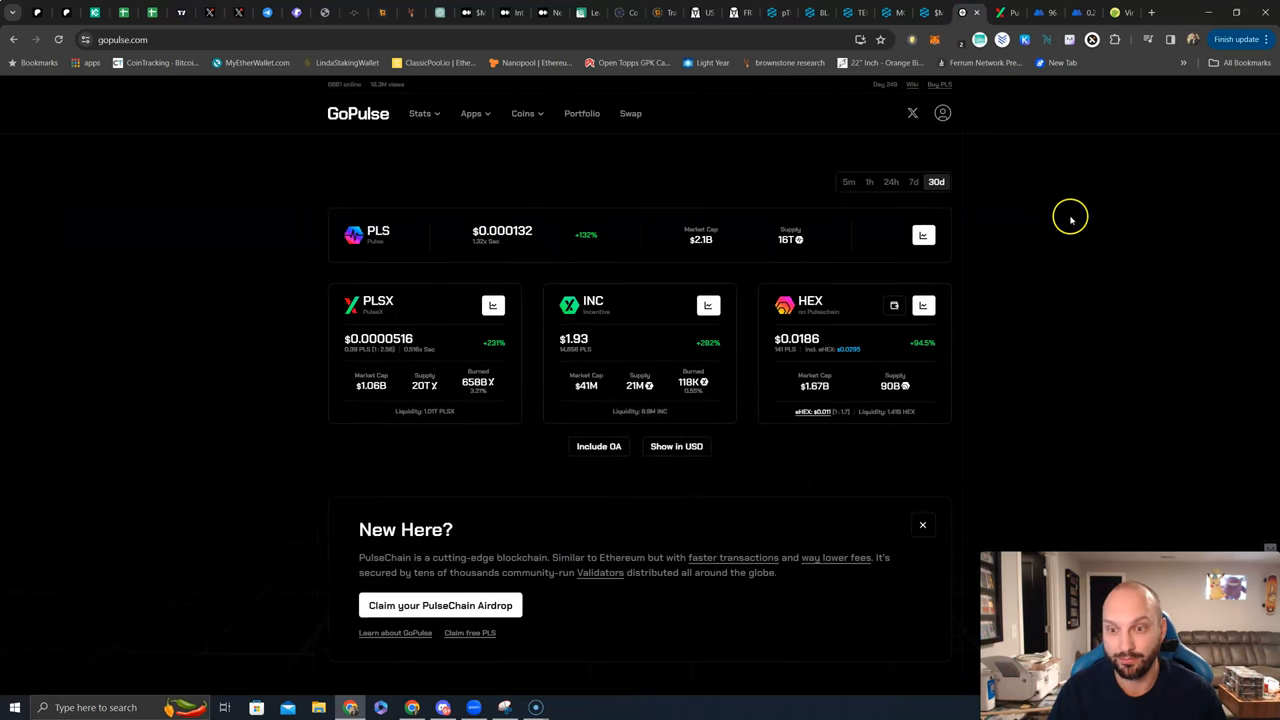
mouse_move(1028, 318)
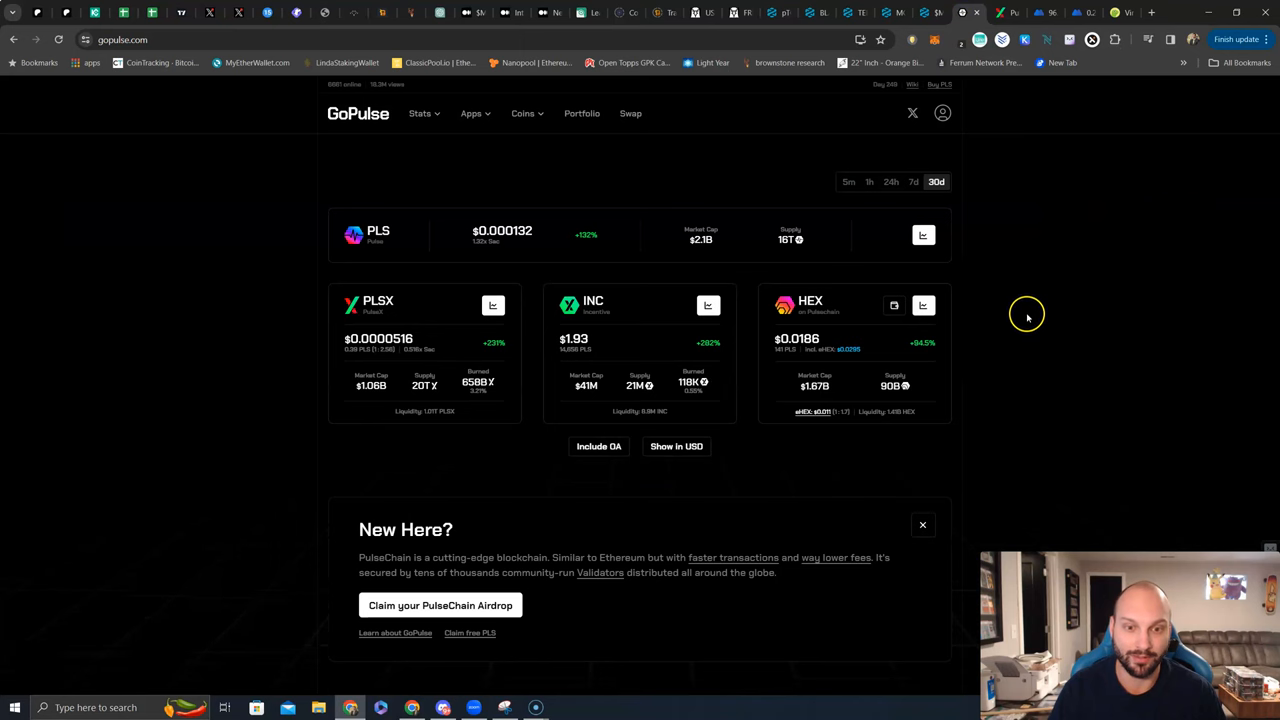
mouse_move(480, 248)
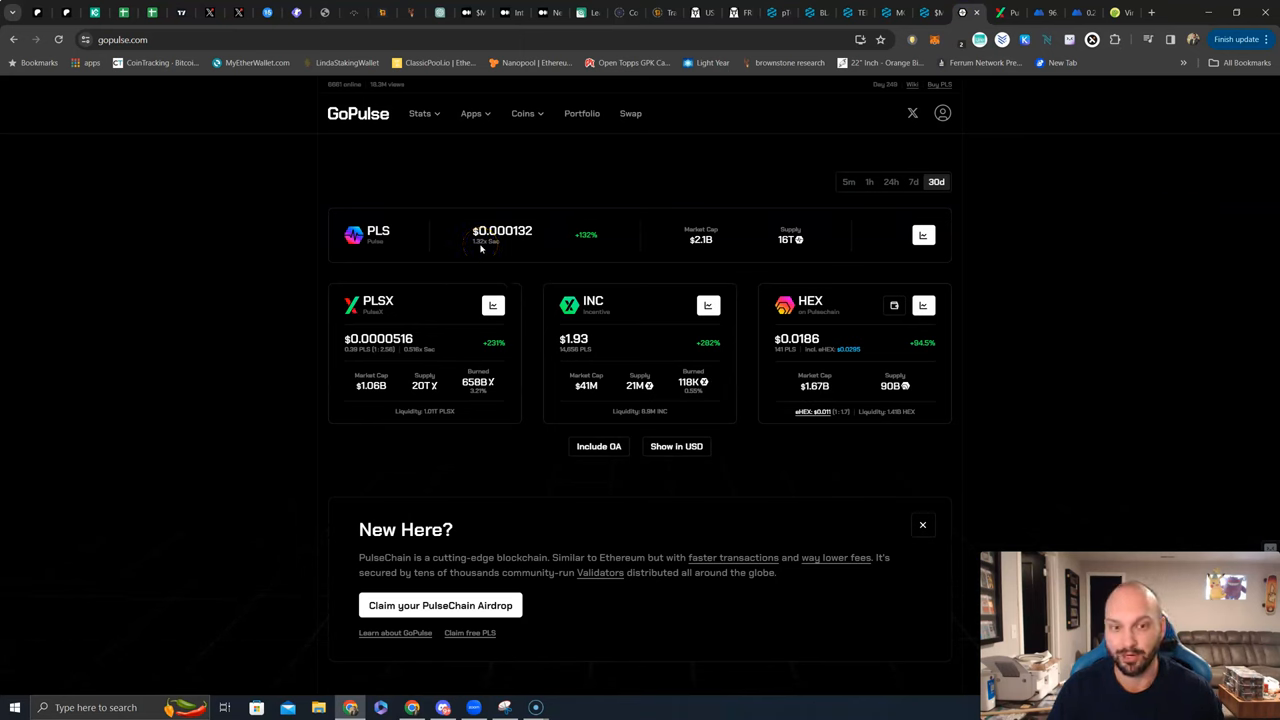
mouse_move(508, 244)
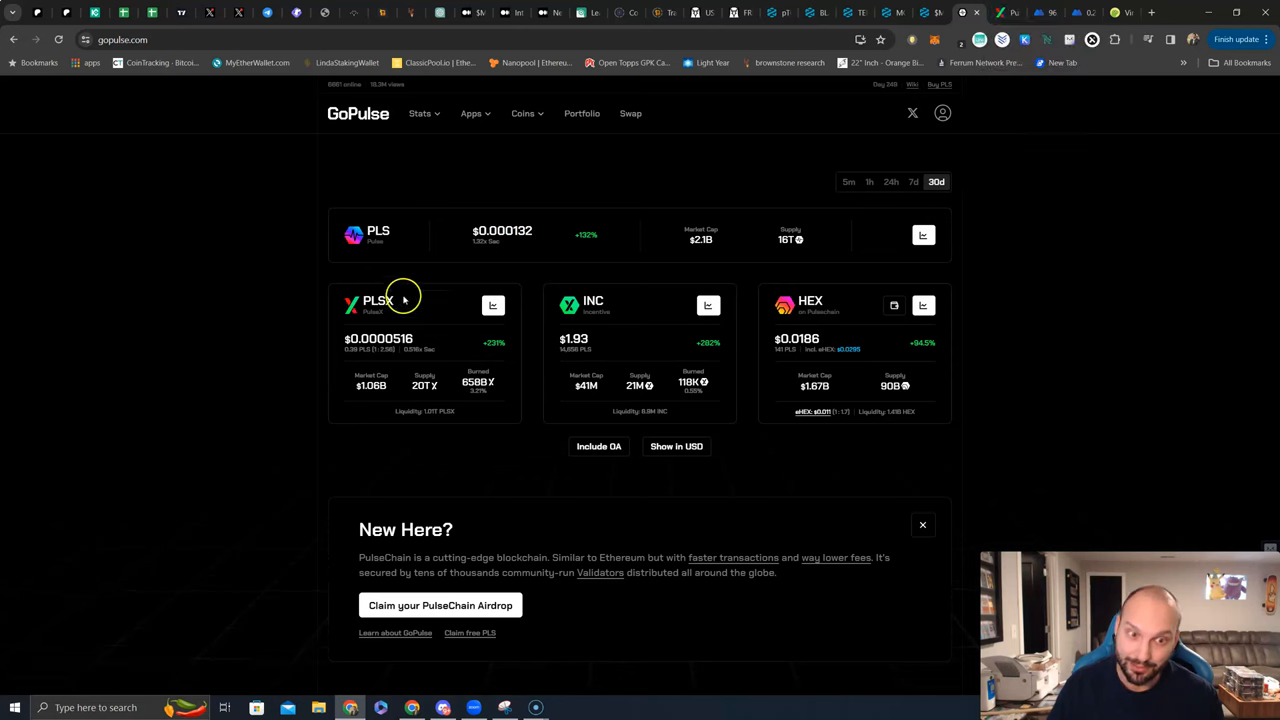
mouse_move(448, 304)
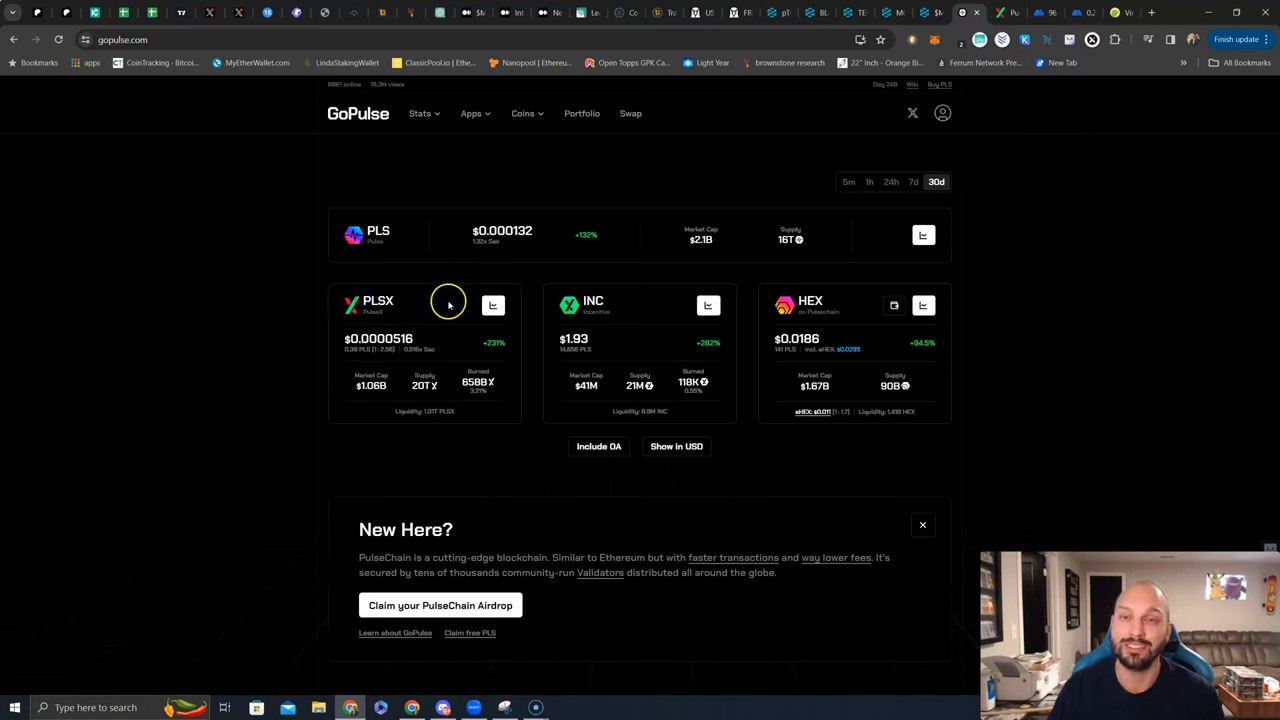
mouse_move(396, 308)
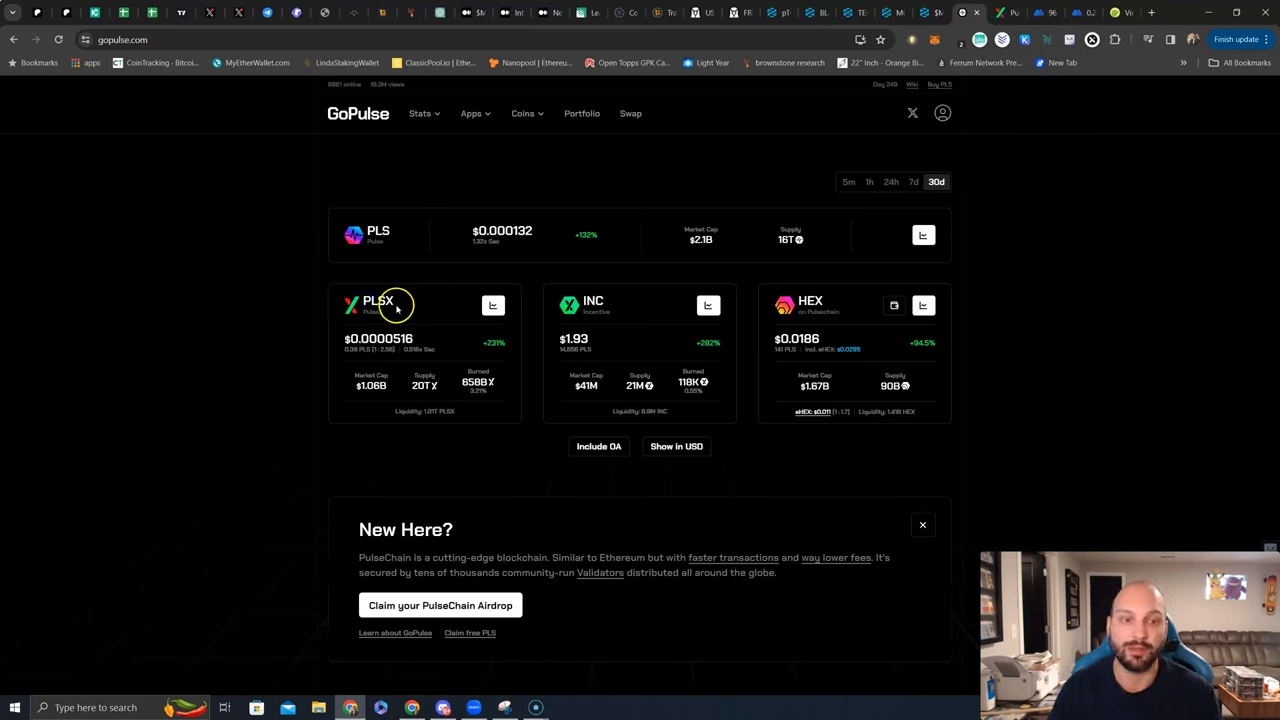
mouse_move(608, 310)
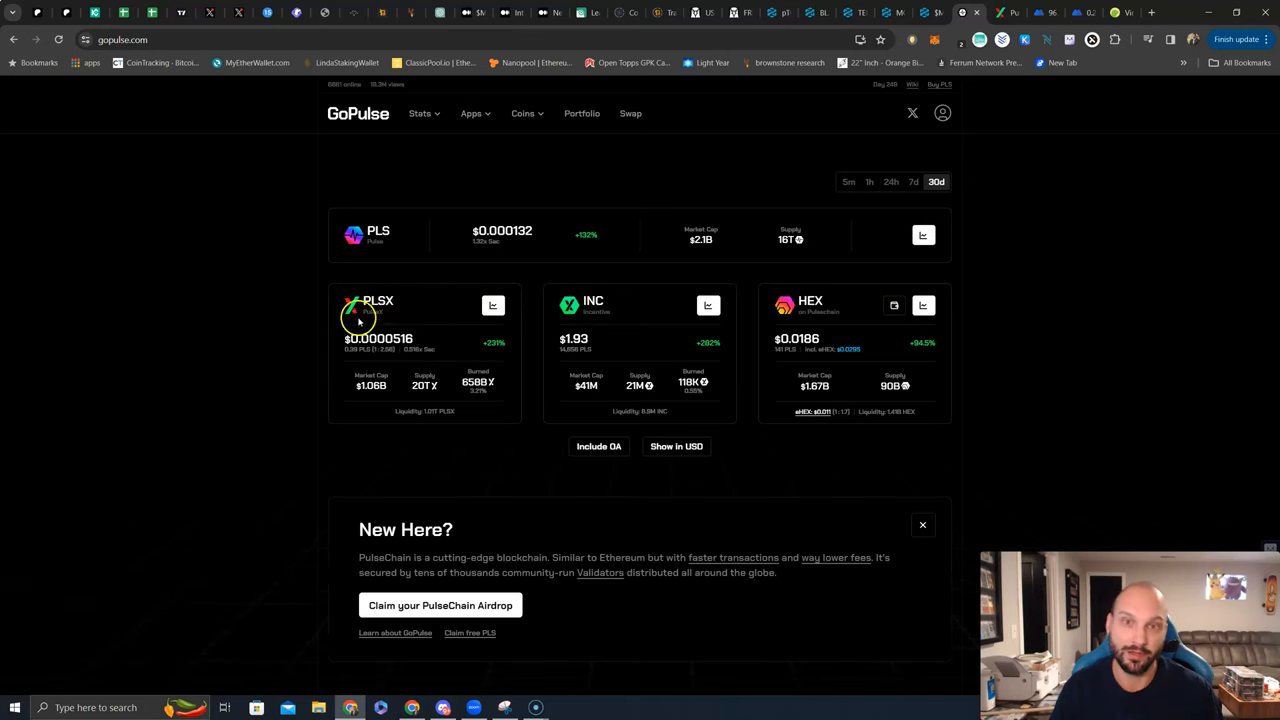
mouse_move(378, 324)
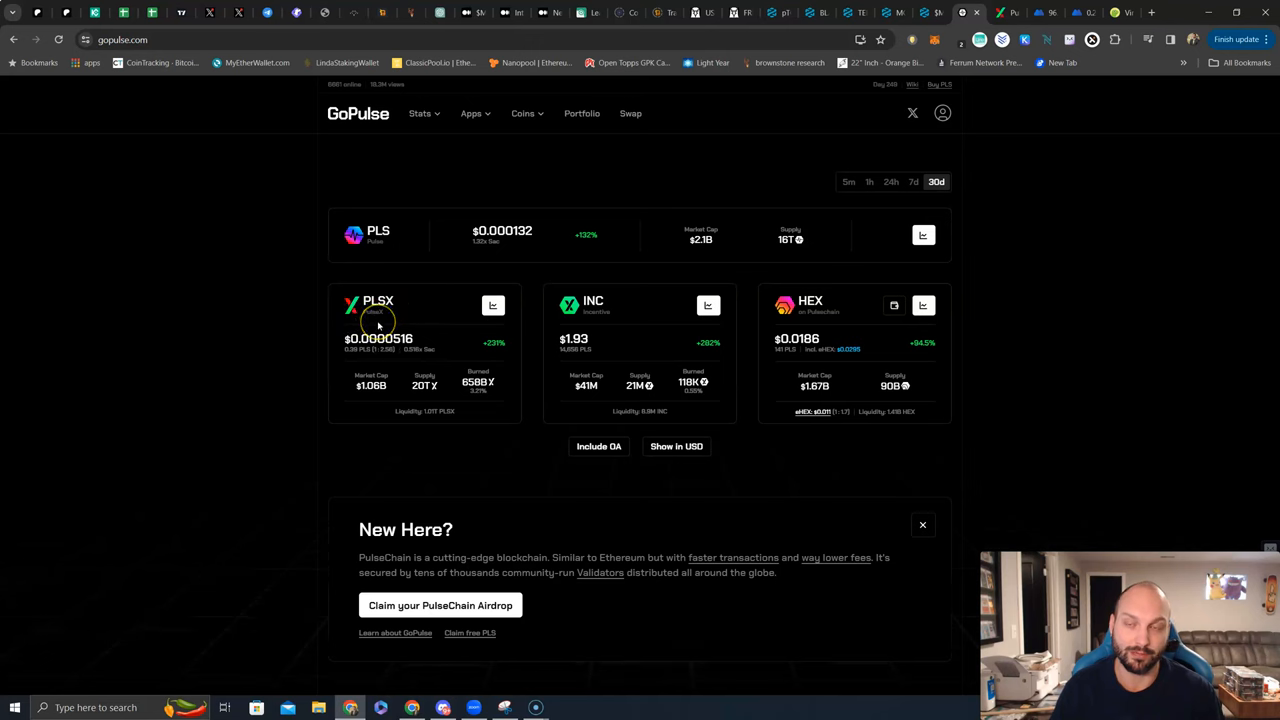
mouse_move(436, 320)
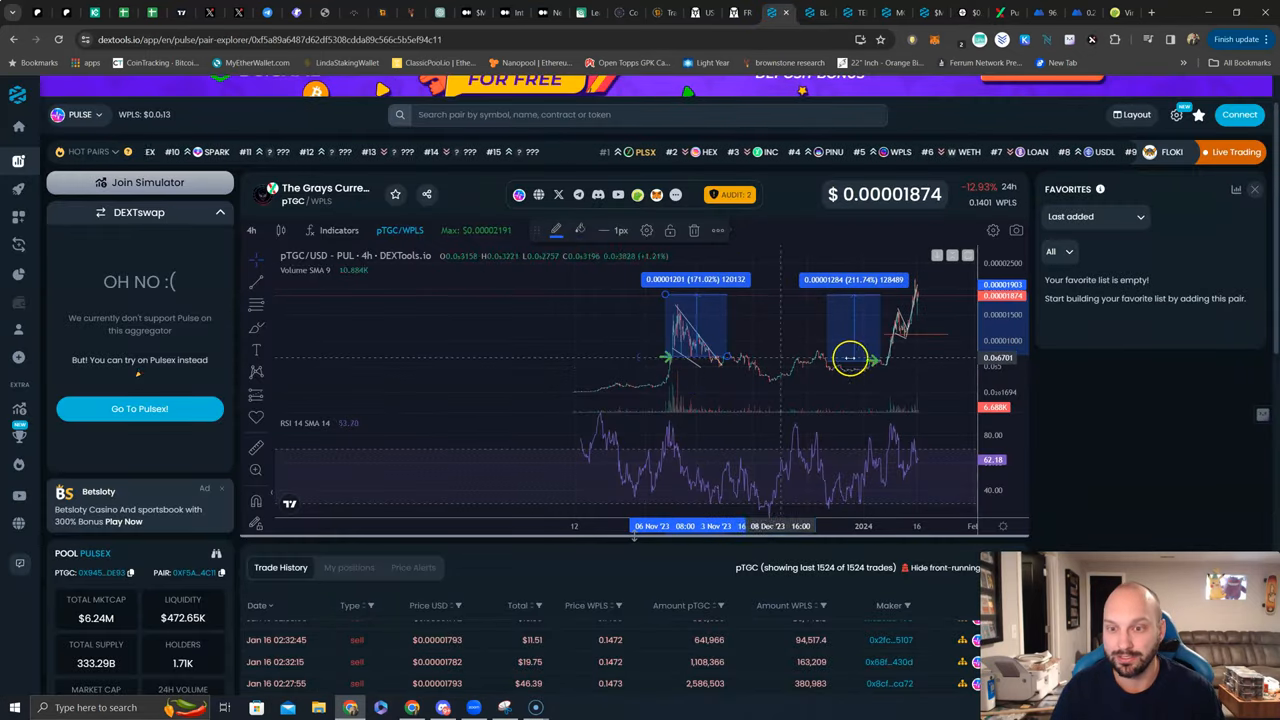
mouse_move(704, 290)
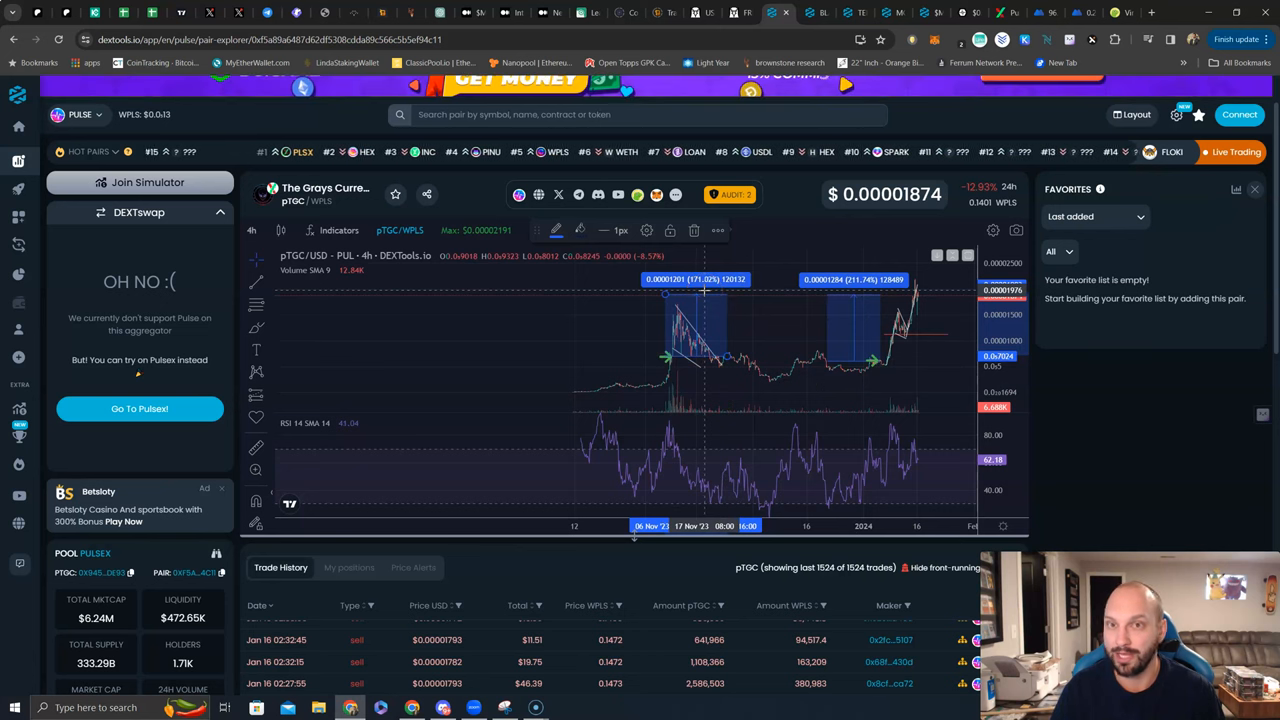
mouse_move(876, 360)
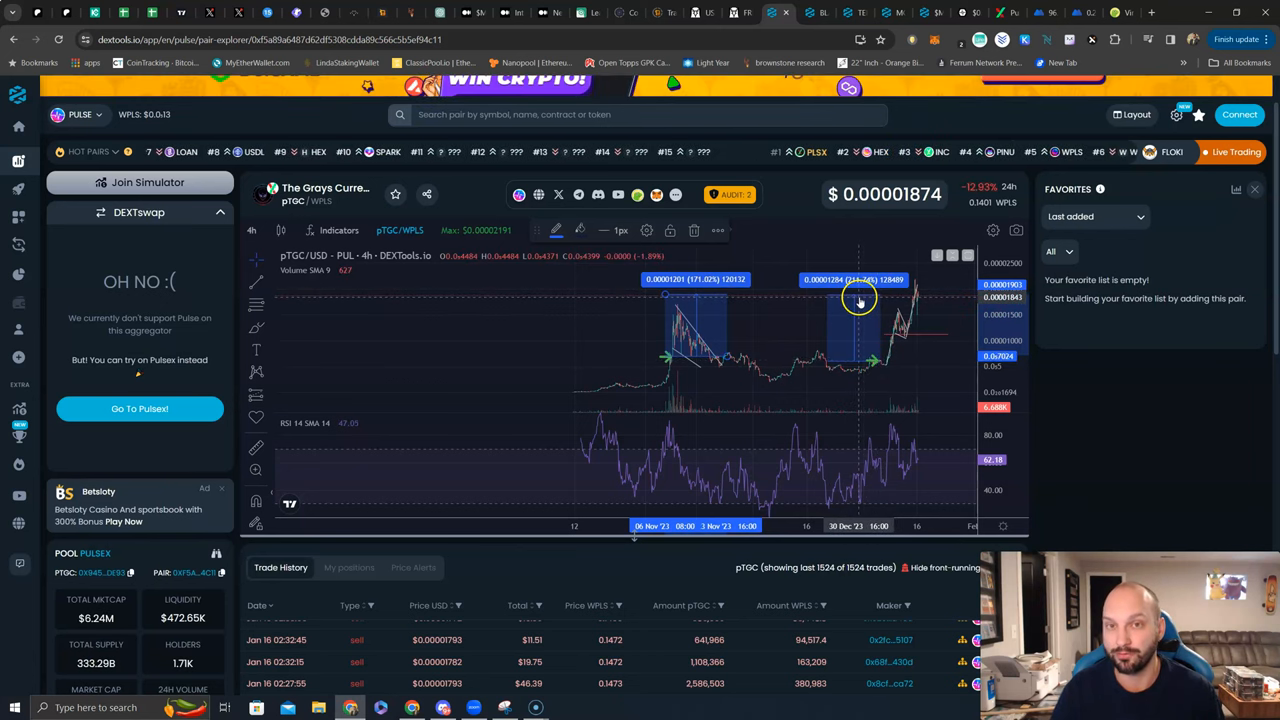
mouse_move(784, 384)
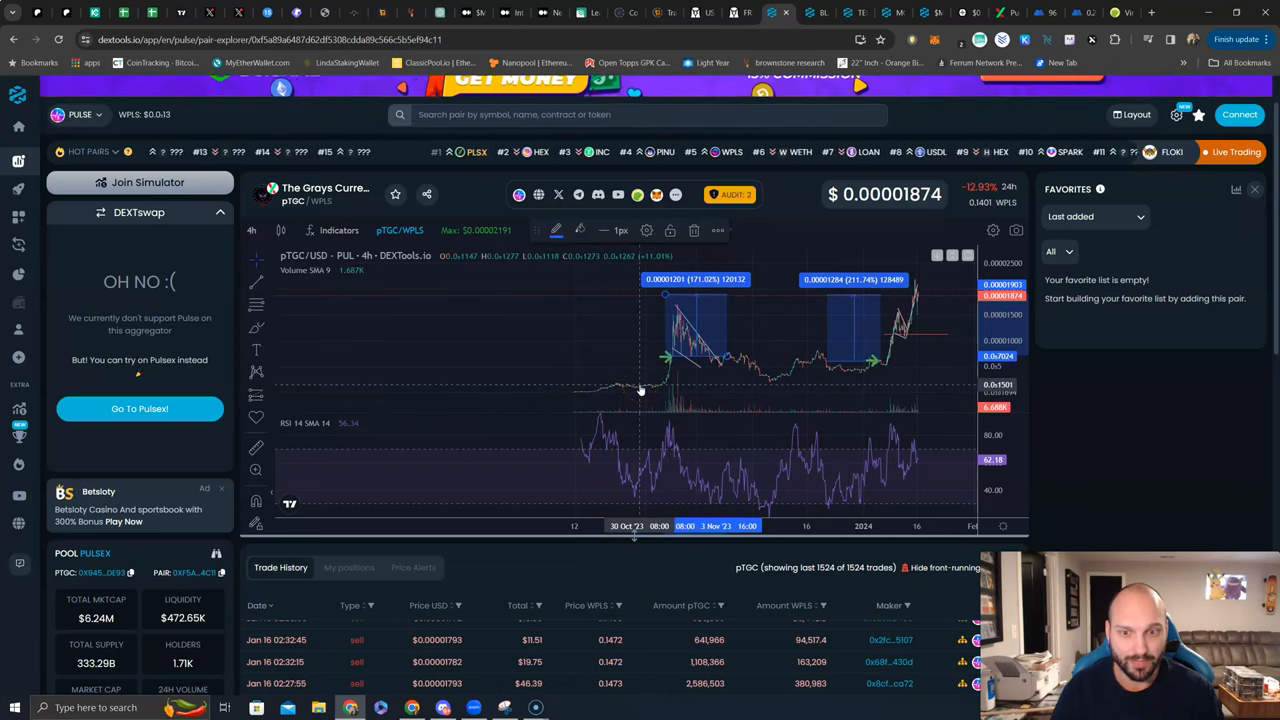
mouse_move(772, 404)
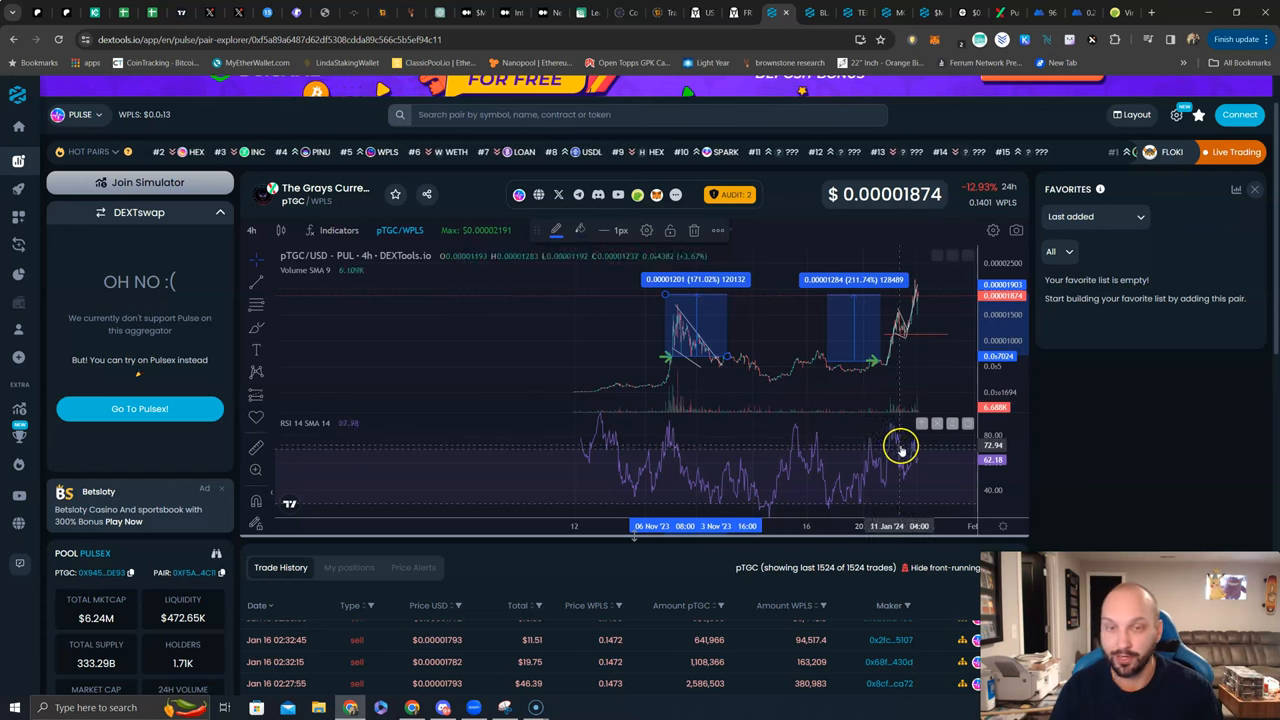
mouse_move(760, 424)
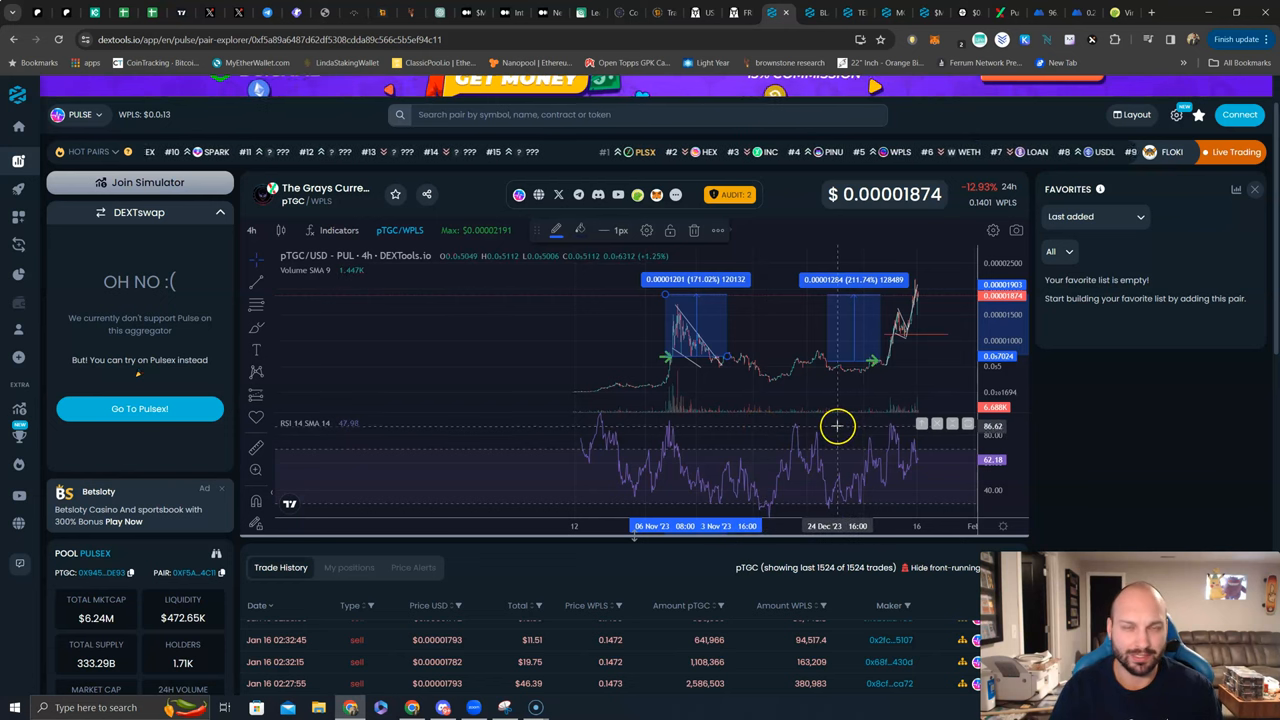
mouse_move(838, 418)
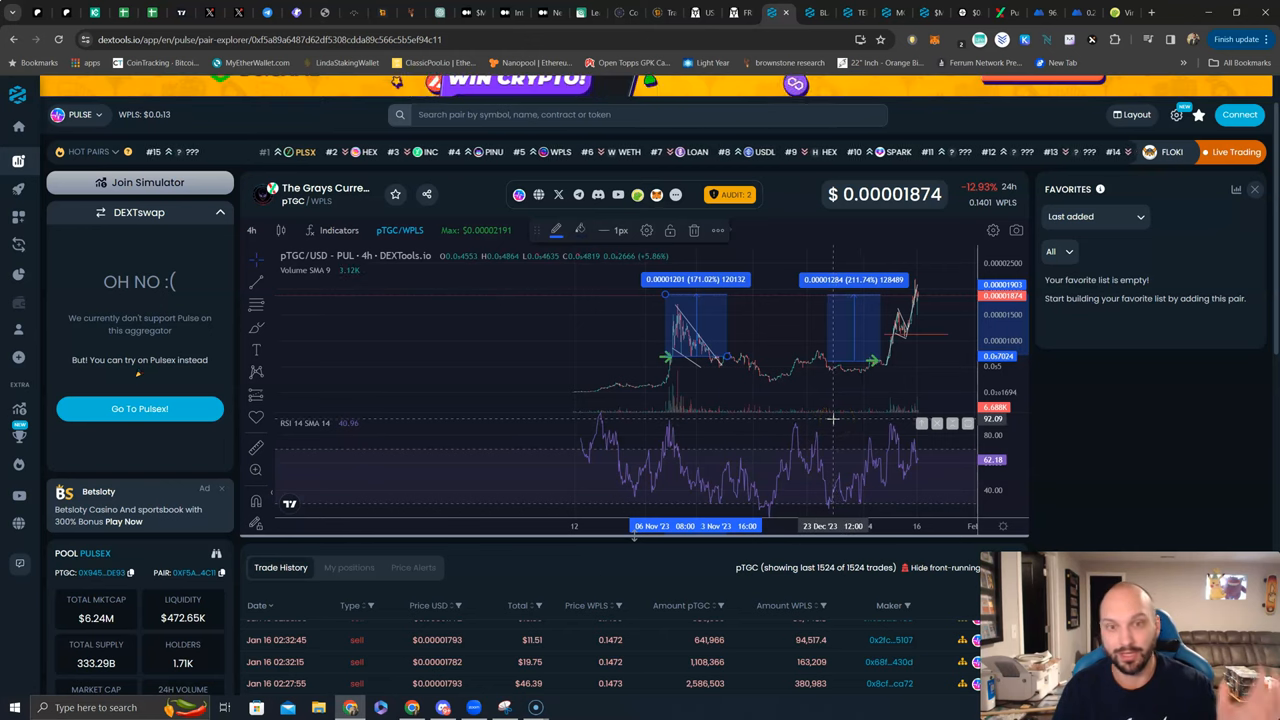
mouse_move(818, 404)
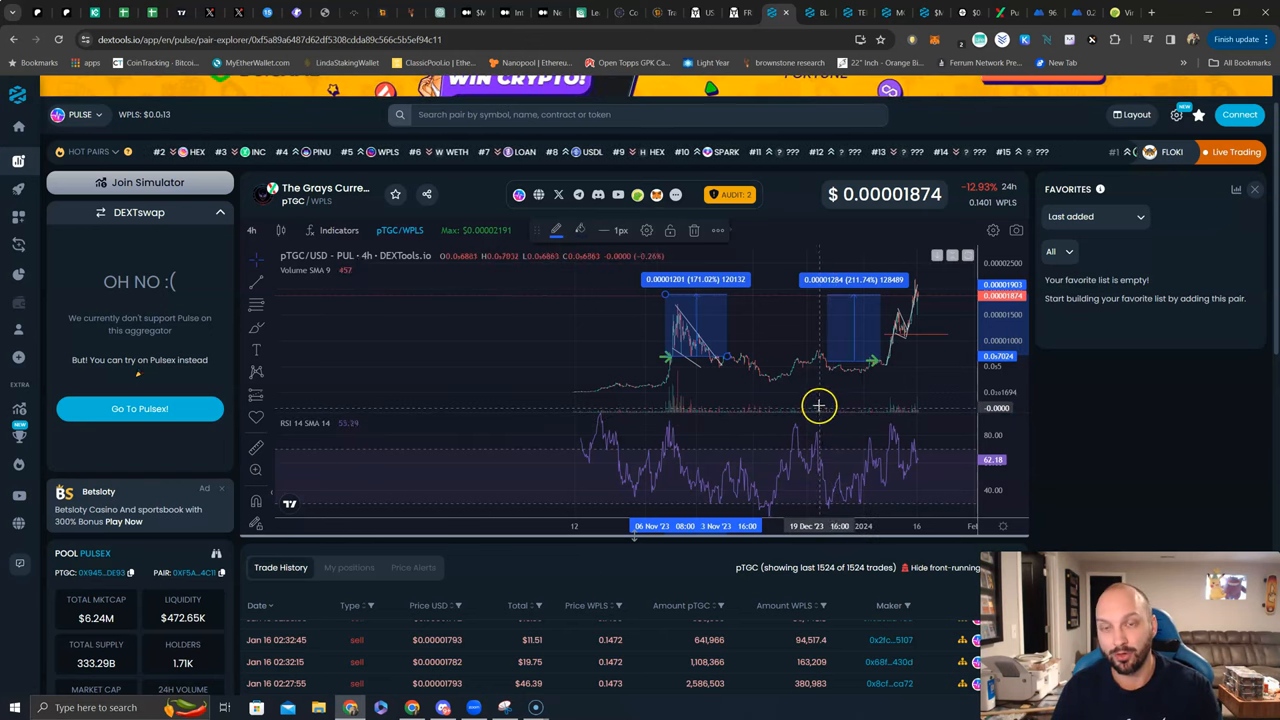
mouse_move(818, 404)
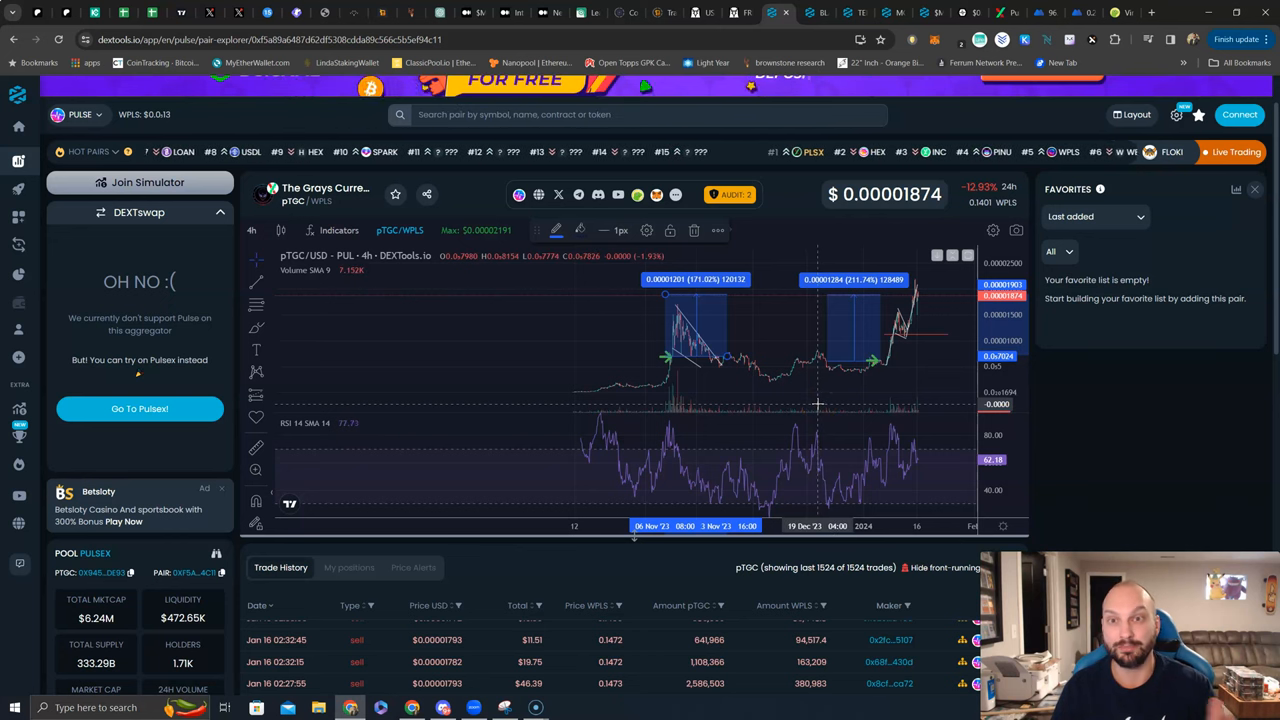
mouse_move(762, 404)
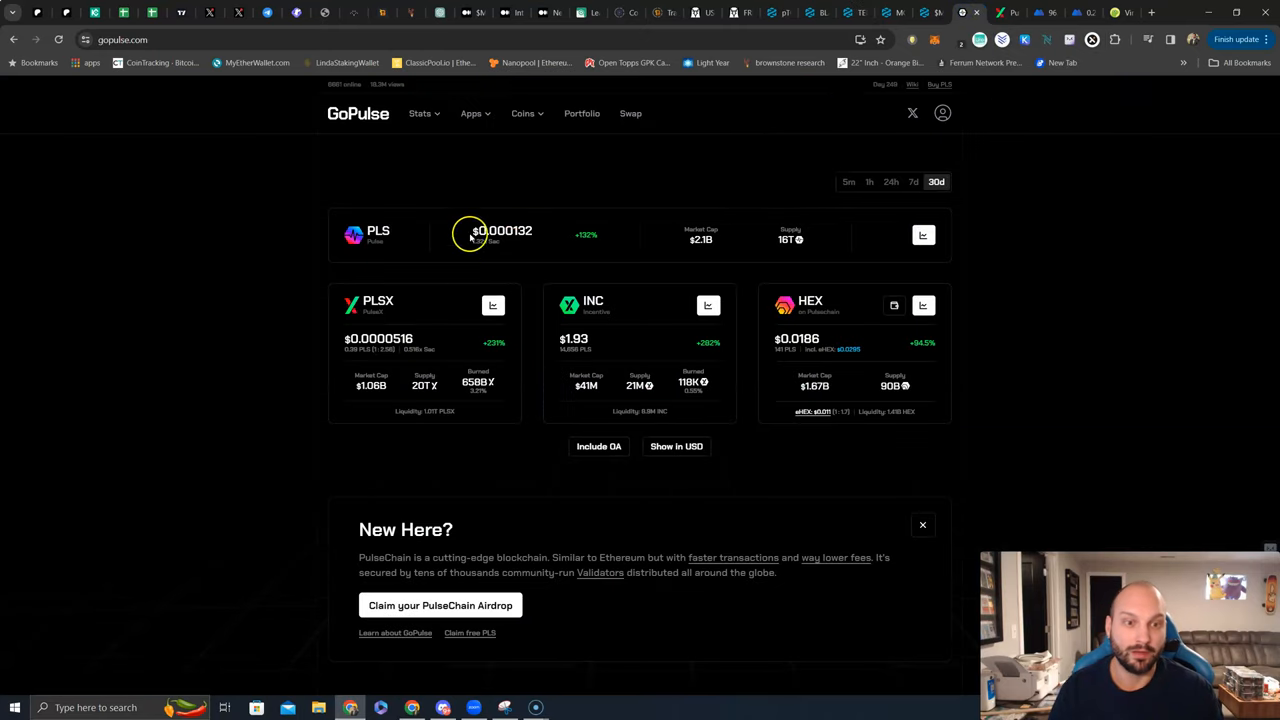
mouse_move(410, 310)
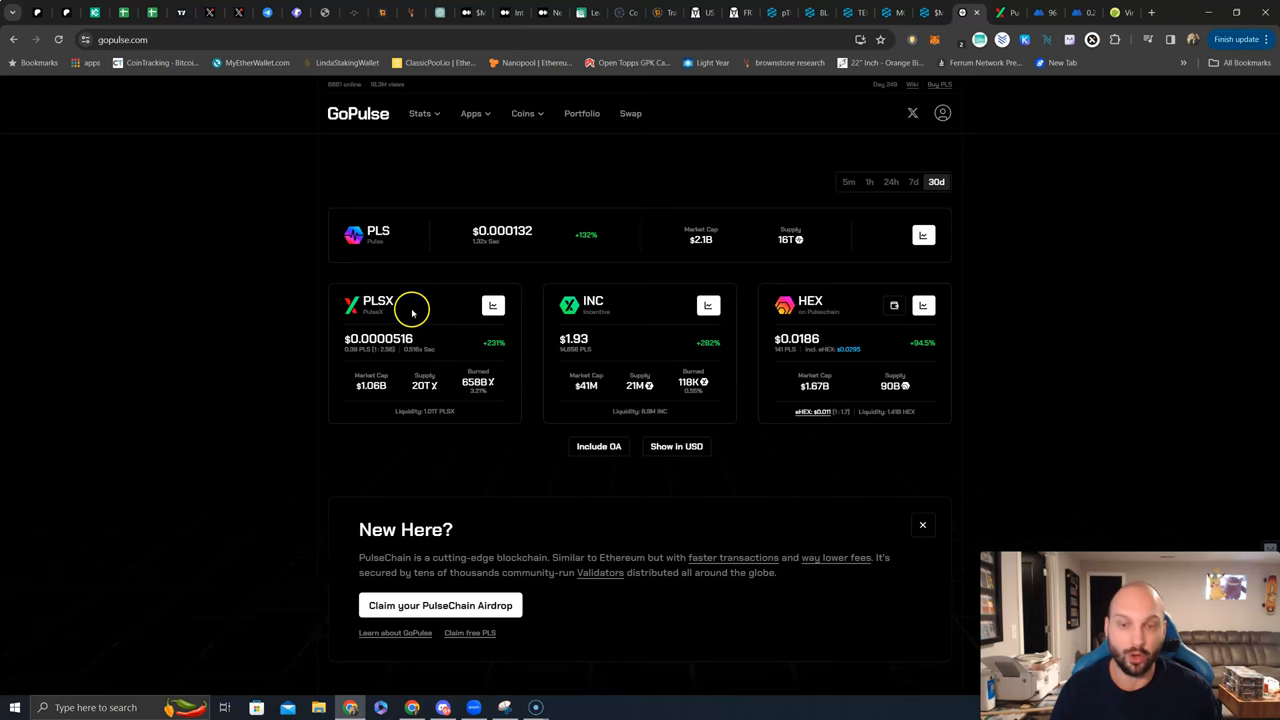
mouse_move(662, 204)
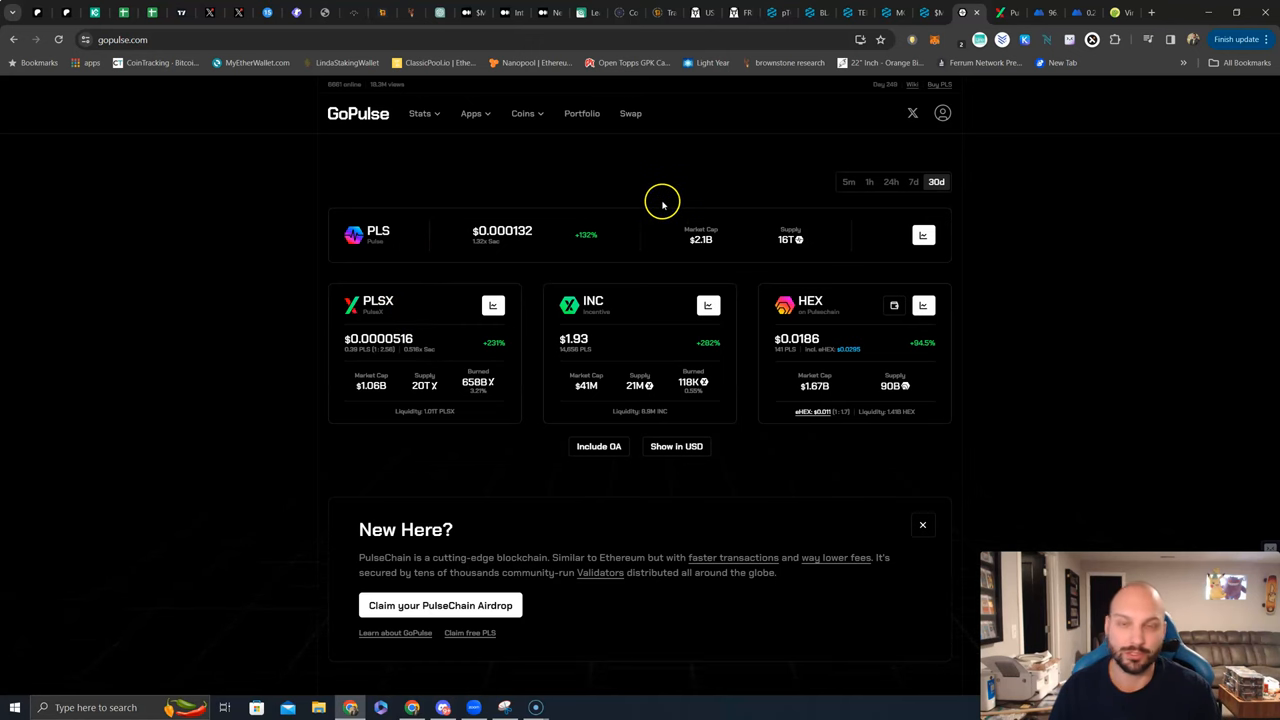
mouse_move(770, 12)
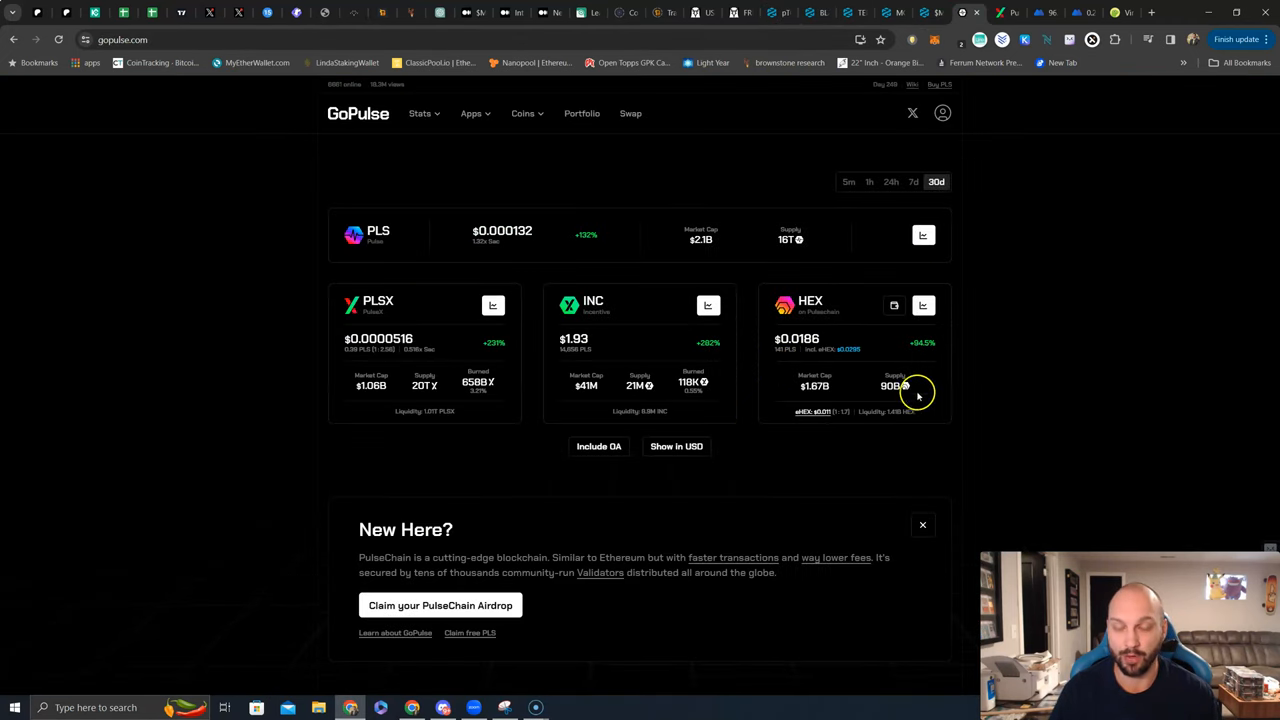
mouse_move(988, 404)
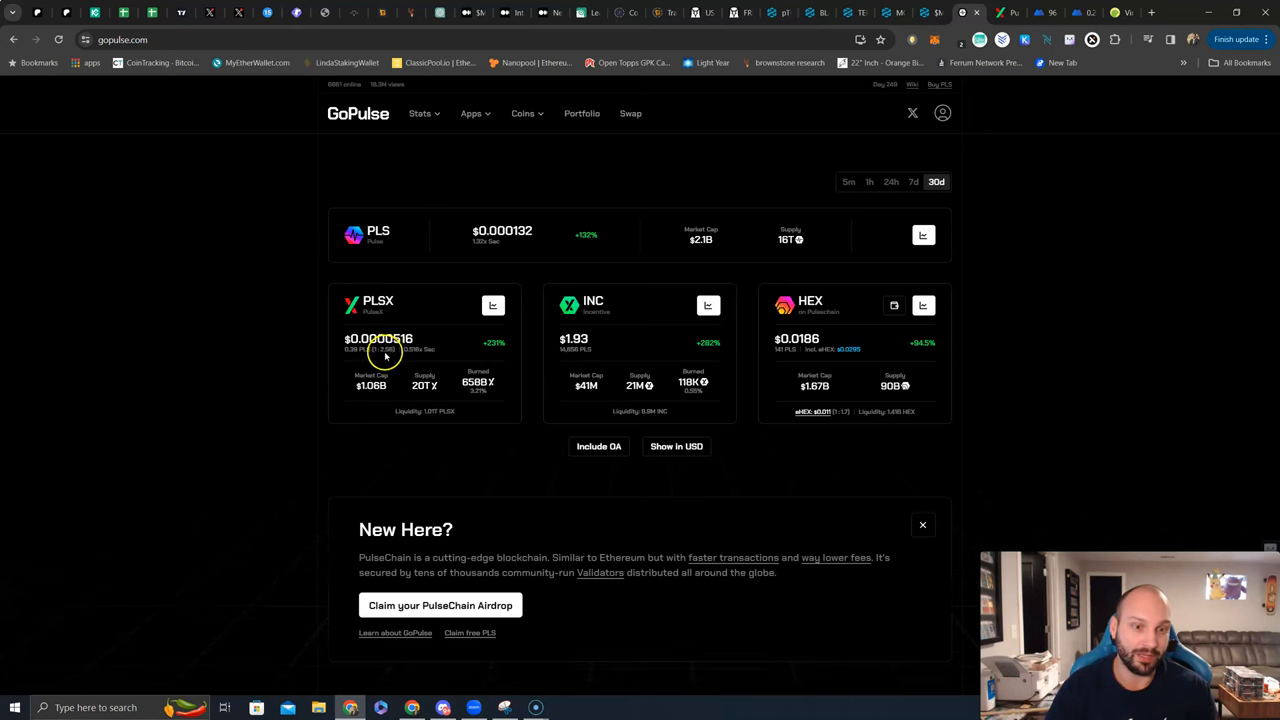
mouse_move(412, 358)
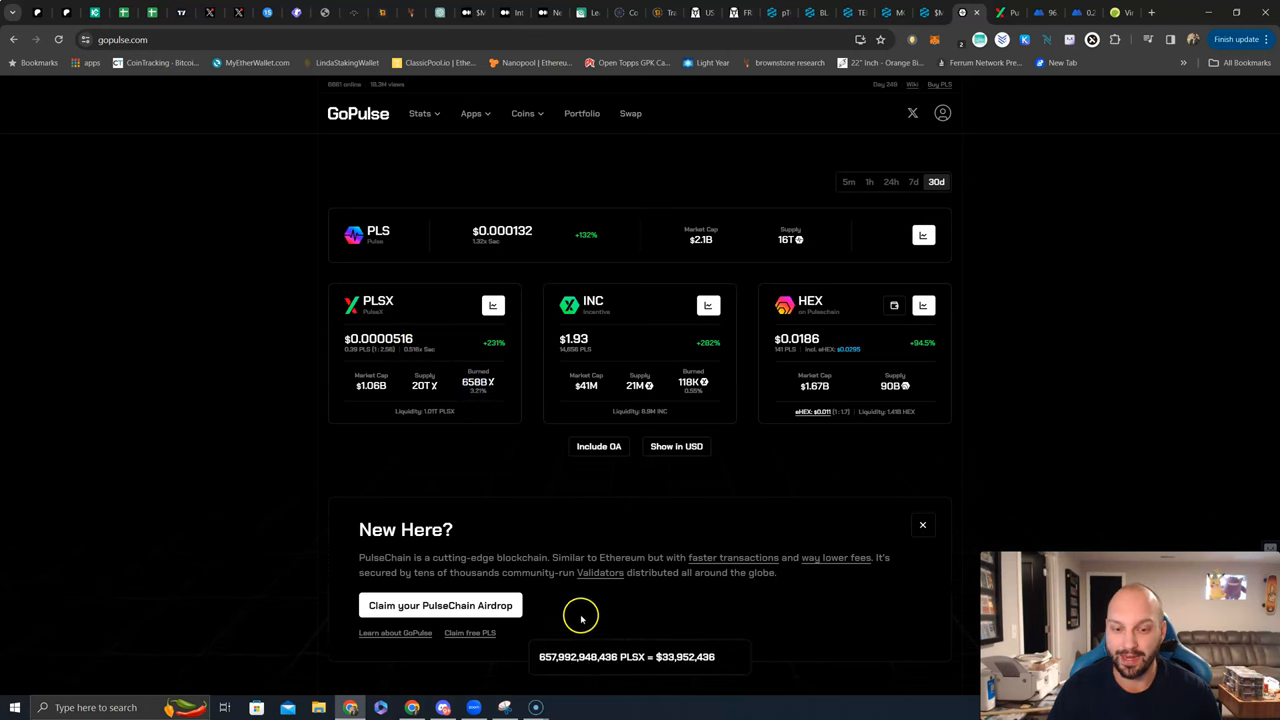
mouse_move(620, 670)
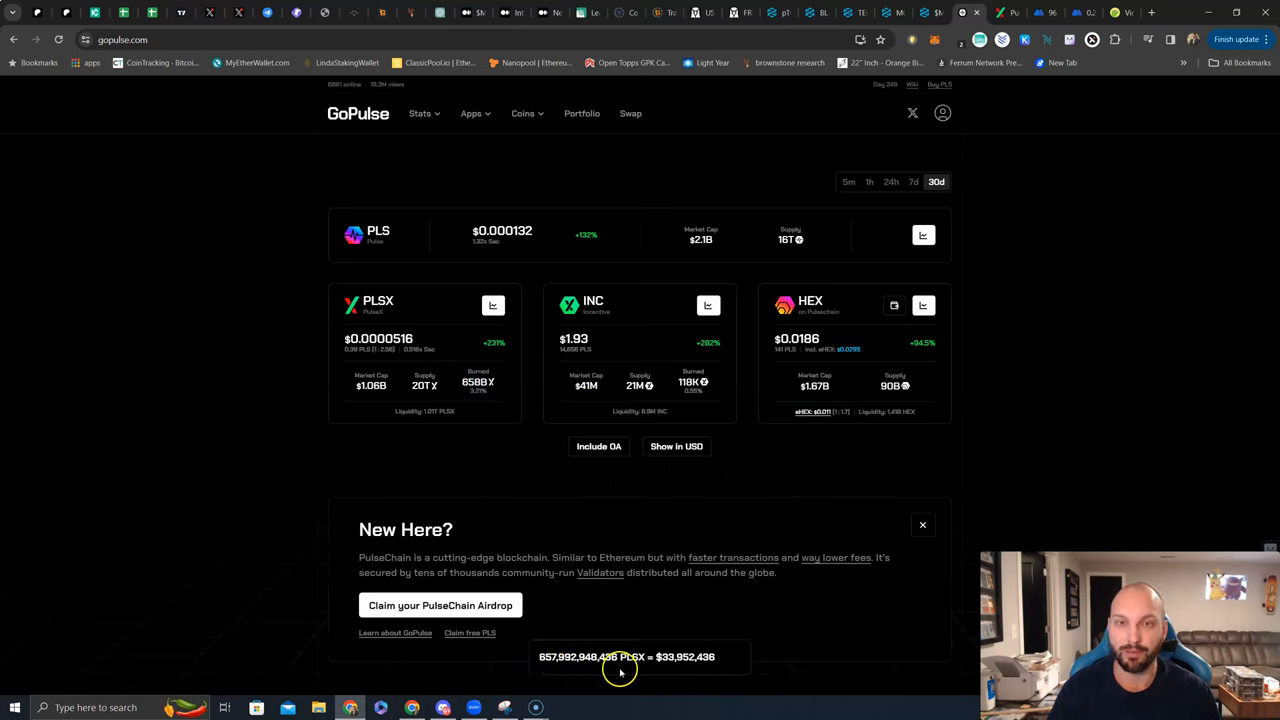
mouse_move(680, 668)
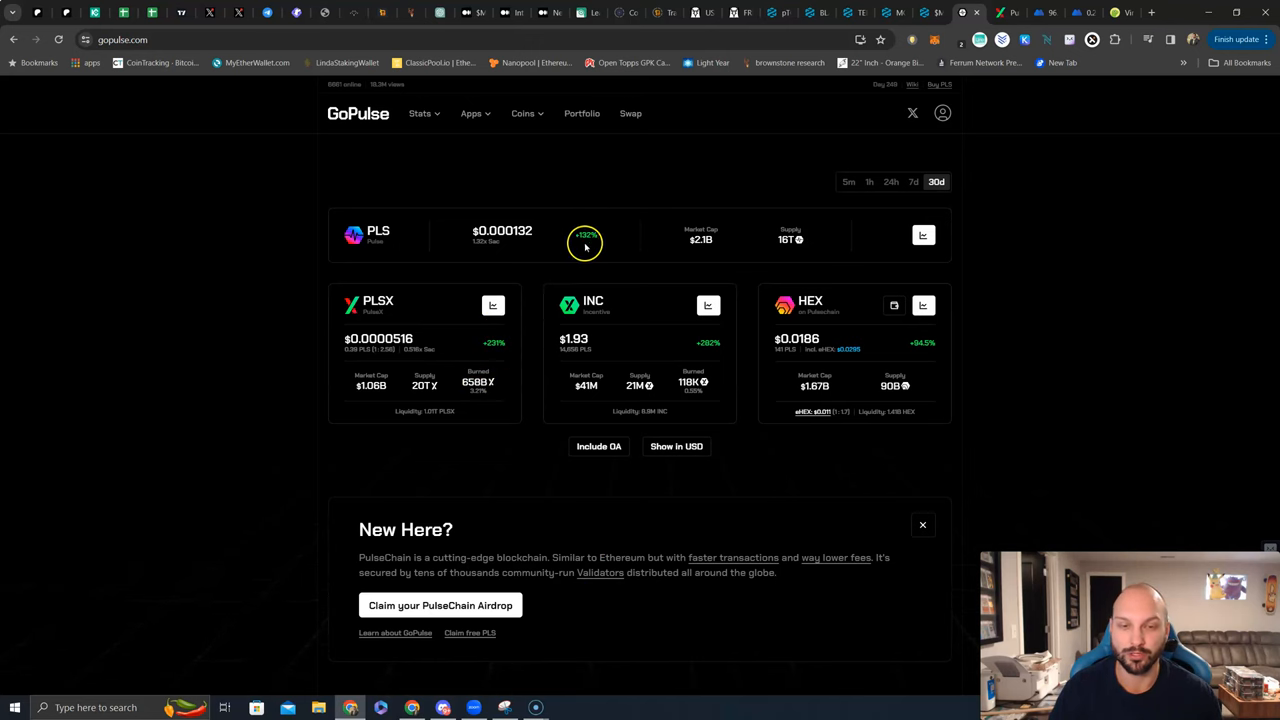
mouse_move(644, 356)
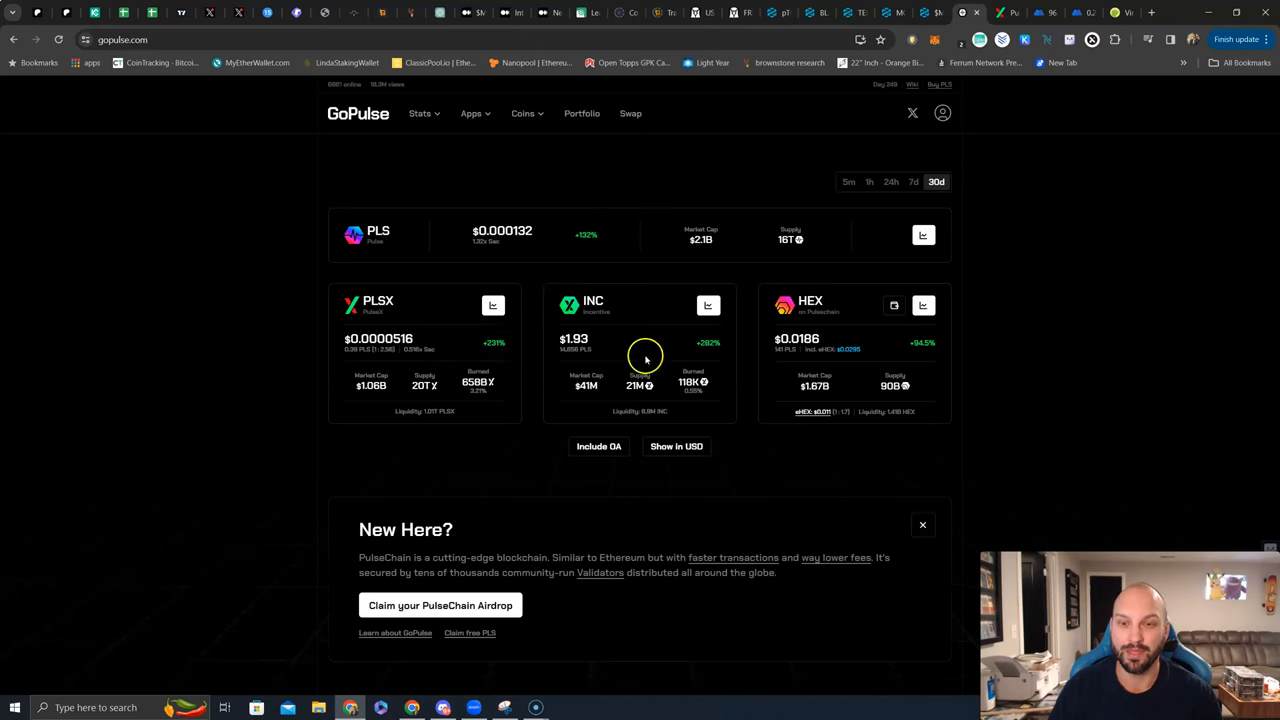
mouse_move(724, 352)
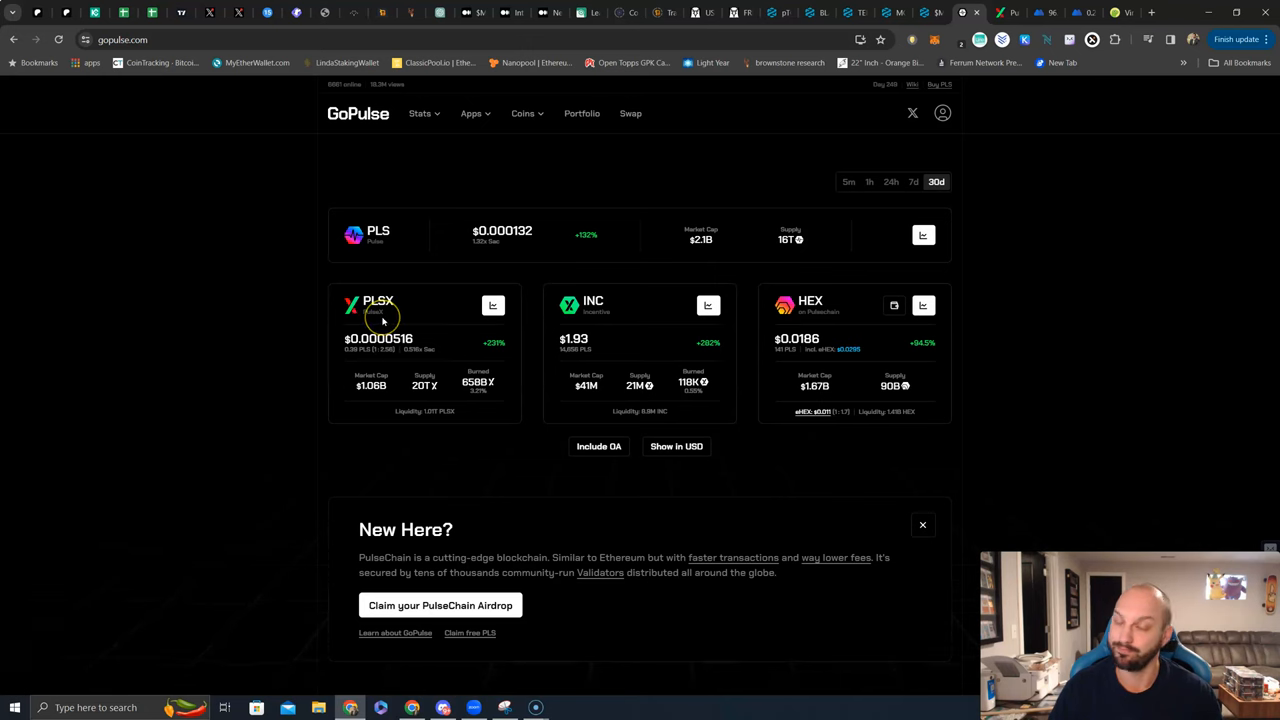
mouse_move(432, 344)
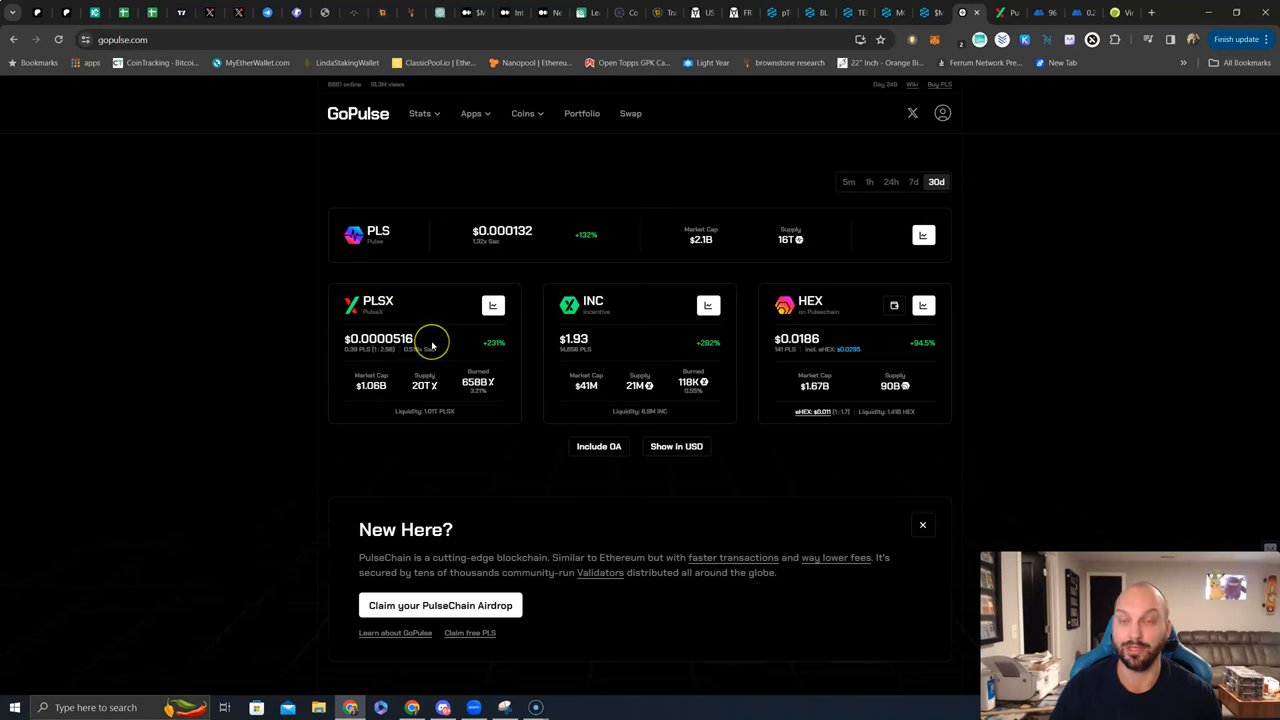